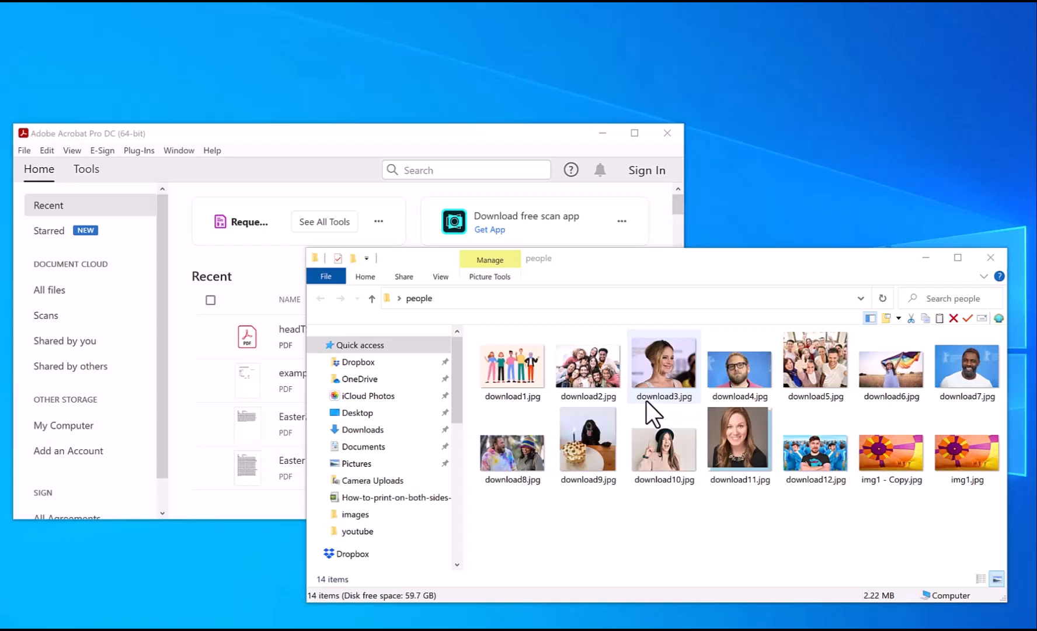
{"action": "mouse_move", "coordinate": [919, 354]}
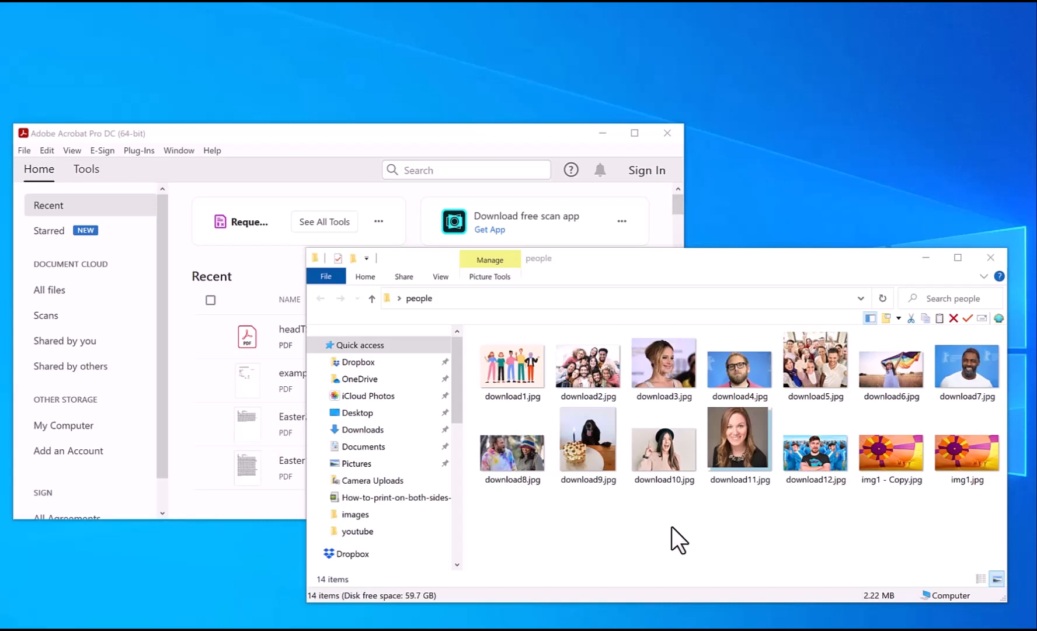
{"action": "mouse_move", "coordinate": [651, 554]}
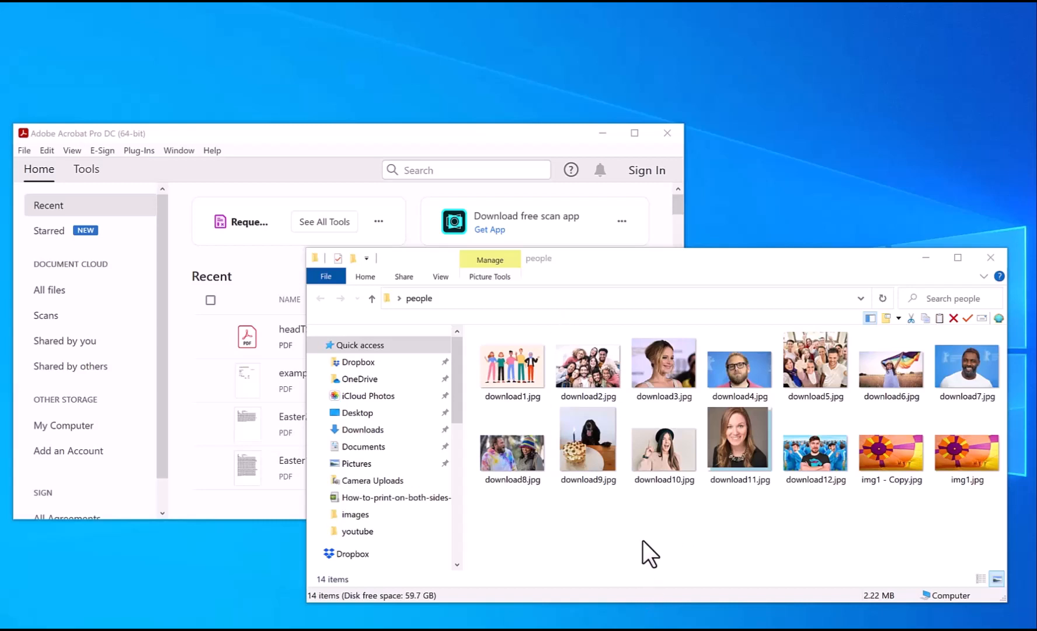
{"action": "mouse_move", "coordinate": [546, 271]}
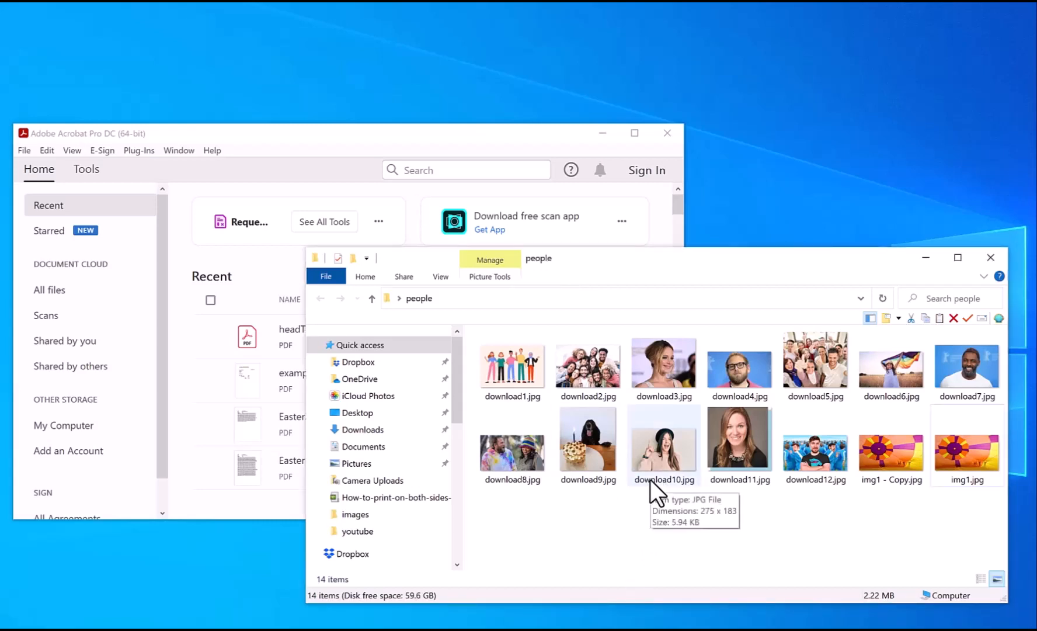
{"action": "mouse_move", "coordinate": [513, 367]}
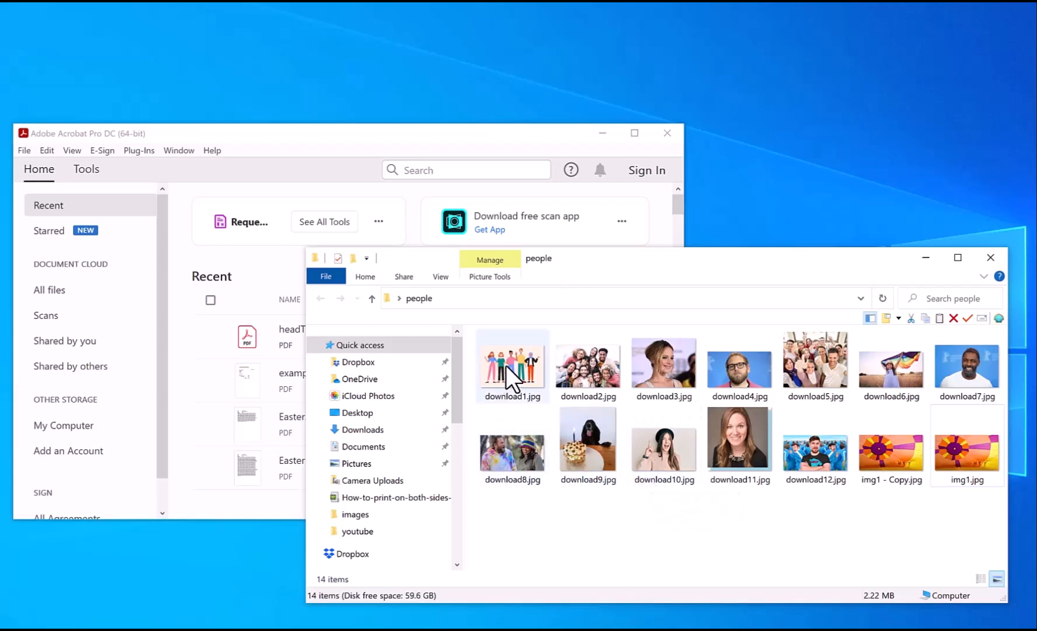
{"action": "mouse_move", "coordinate": [513, 365]}
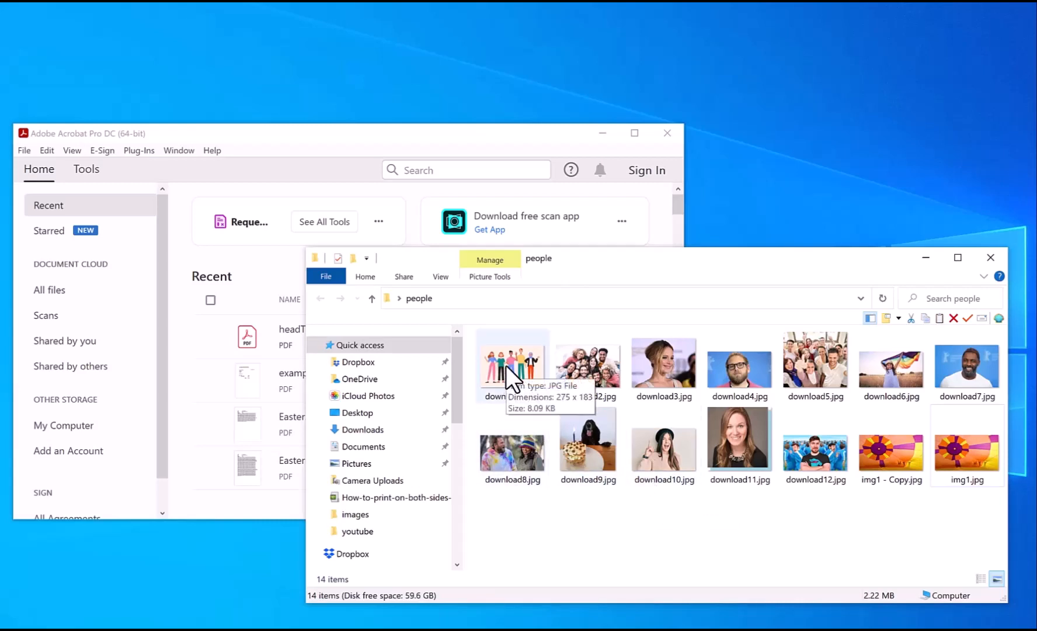
- Select download1.jpg and then all 14 images in the people folder to combine in Acrobat
{"action": "left_click", "coordinate": [512, 361]}
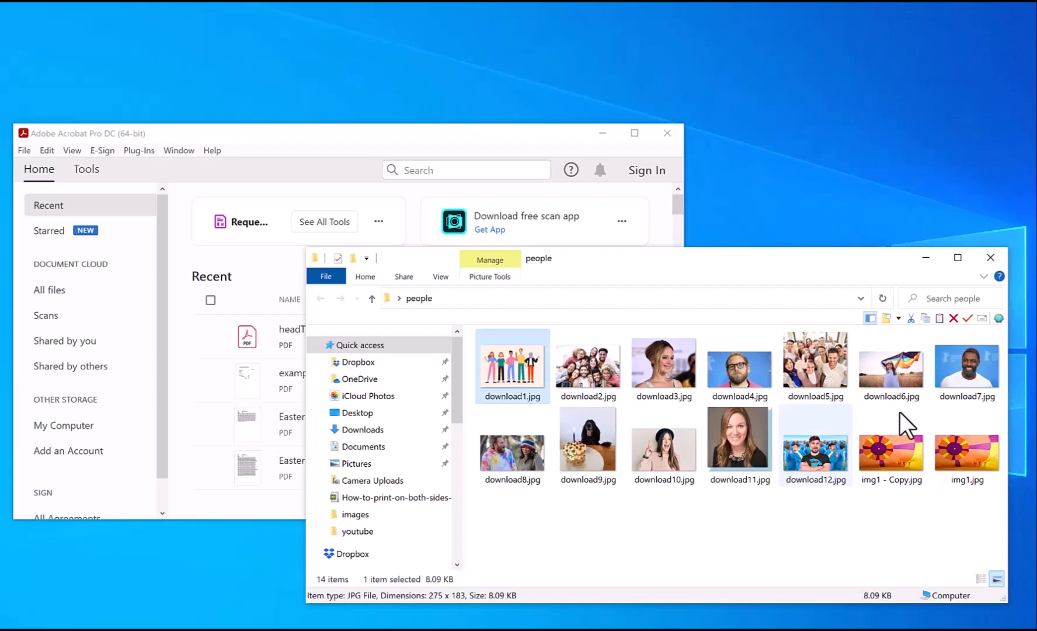
{"action": "key", "text": "ctrl+a"}
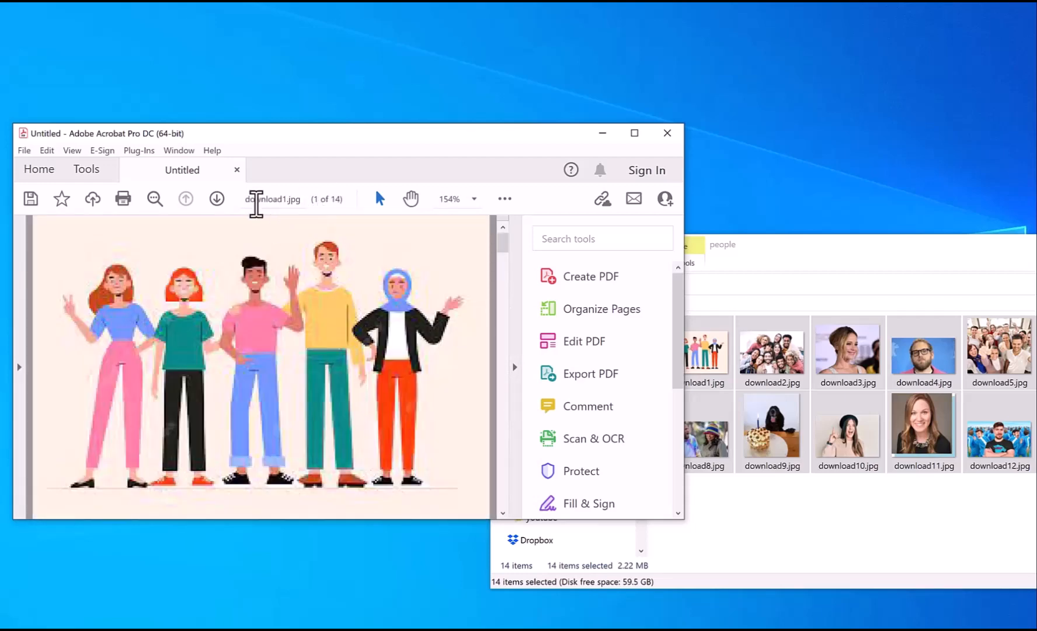
{"action": "mouse_move", "coordinate": [329, 216]}
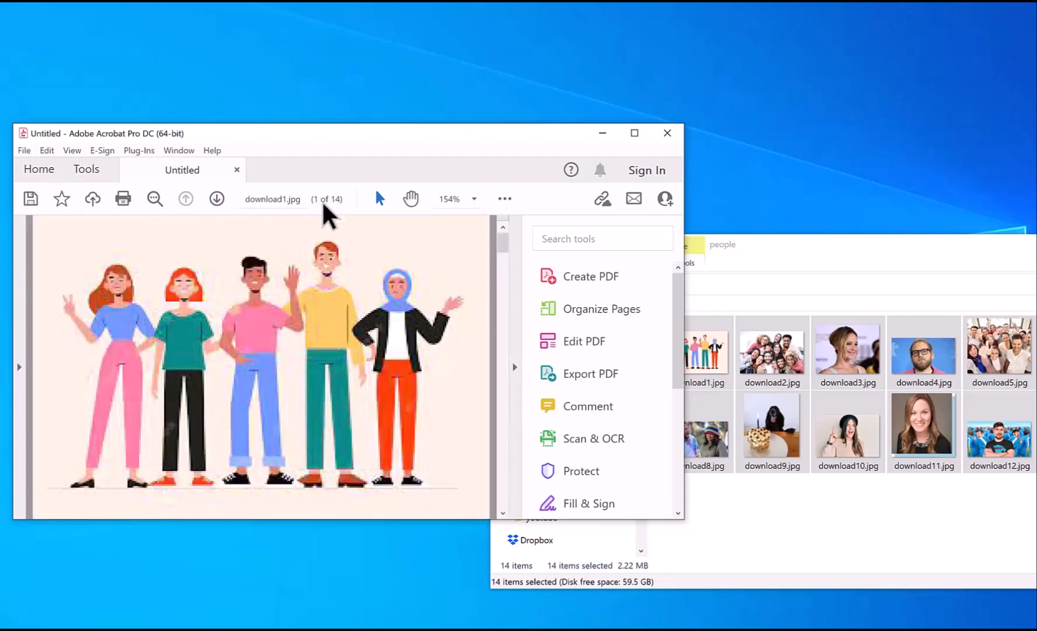
{"action": "mouse_move", "coordinate": [24, 150]}
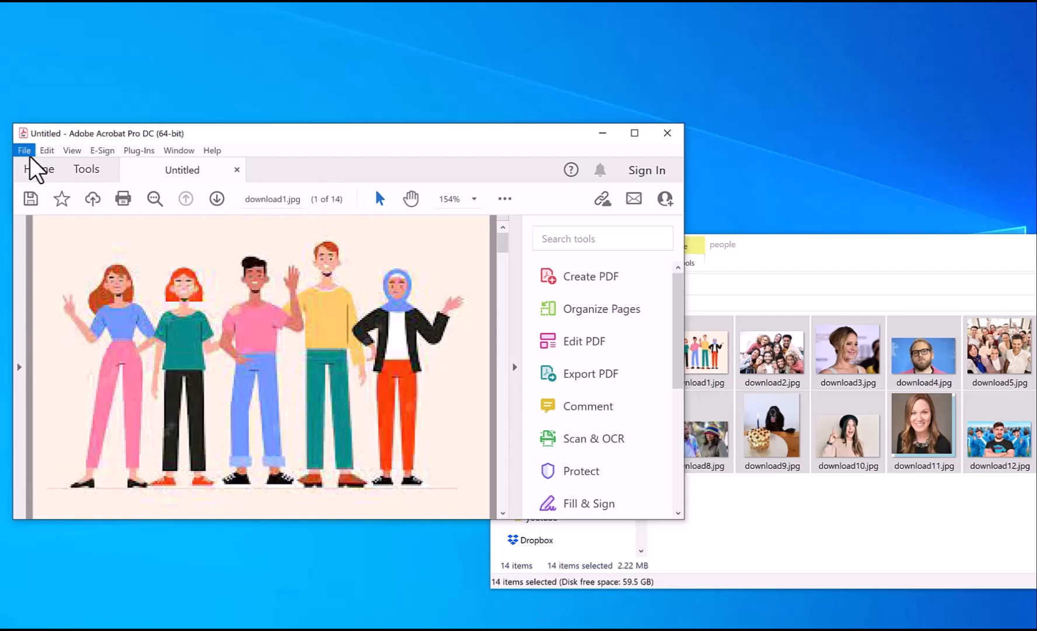
{"action": "mouse_move", "coordinate": [80, 191]}
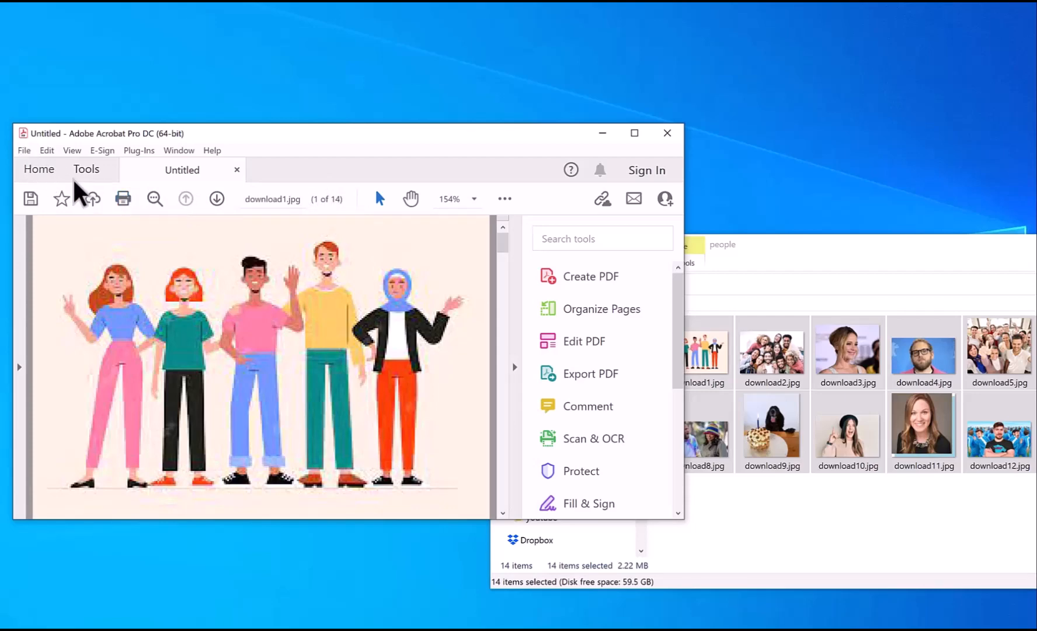
- Print with Multiple pages per sheet at 3 by 2 in landscape
{"action": "left_click", "coordinate": [24, 150]}
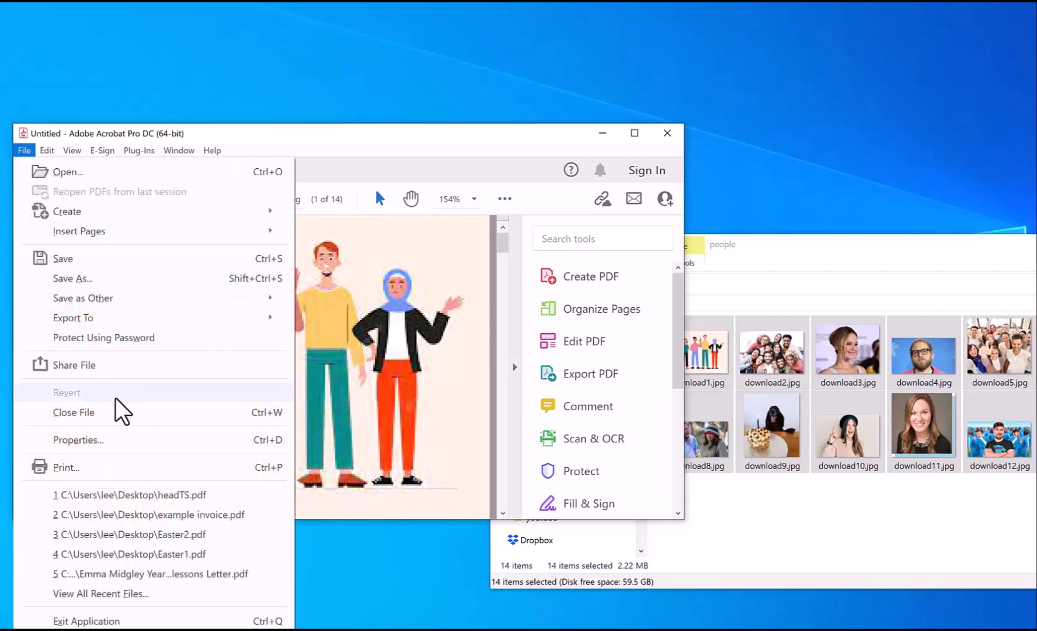
{"action": "left_click", "coordinate": [65, 467]}
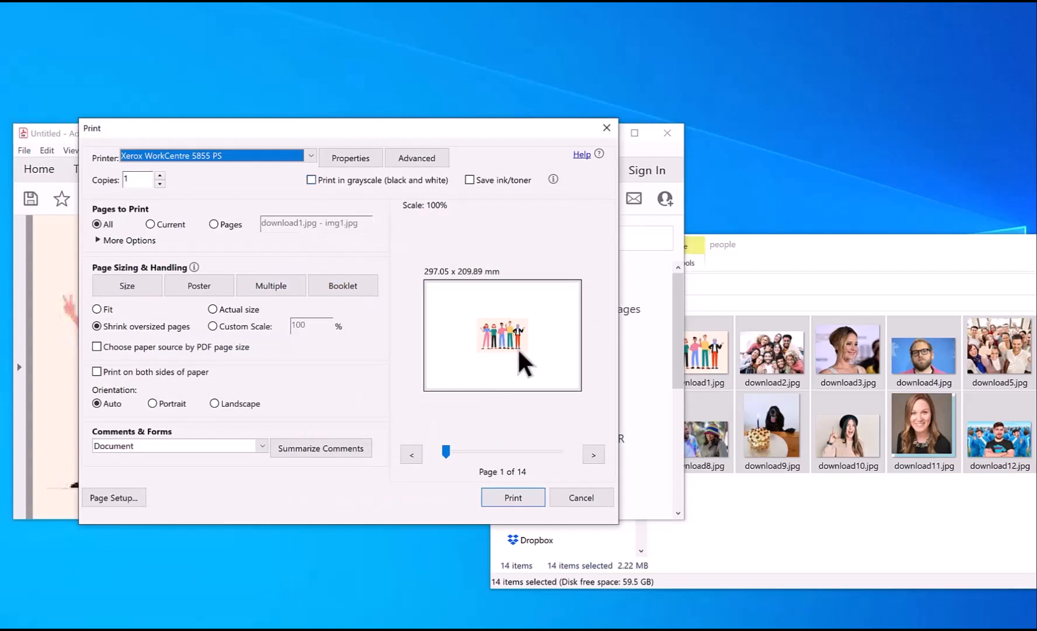
{"action": "mouse_move", "coordinate": [389, 342]}
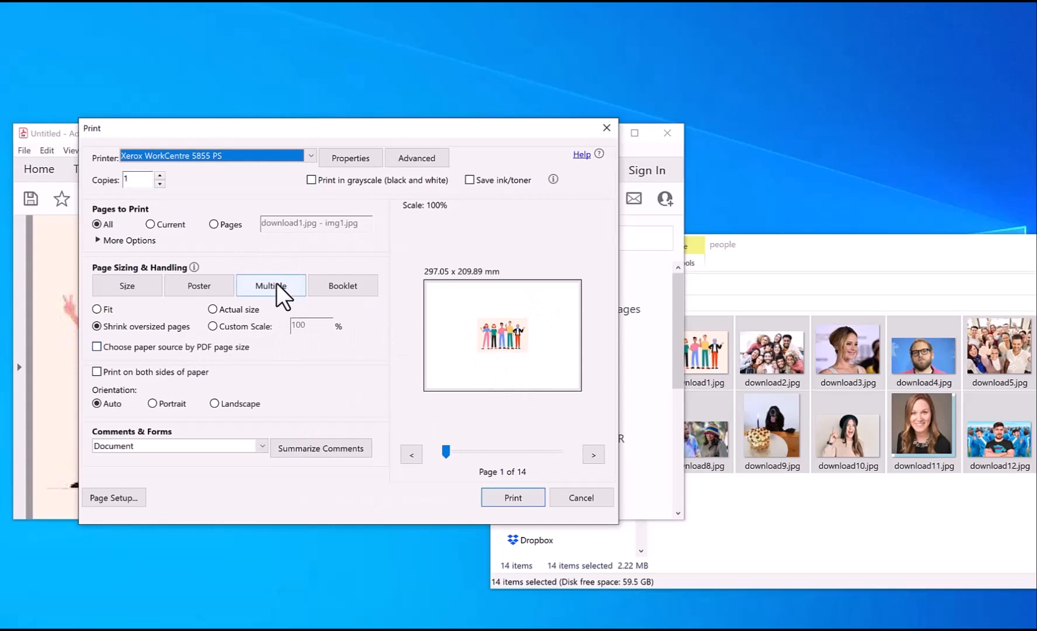
{"action": "left_click", "coordinate": [271, 285]}
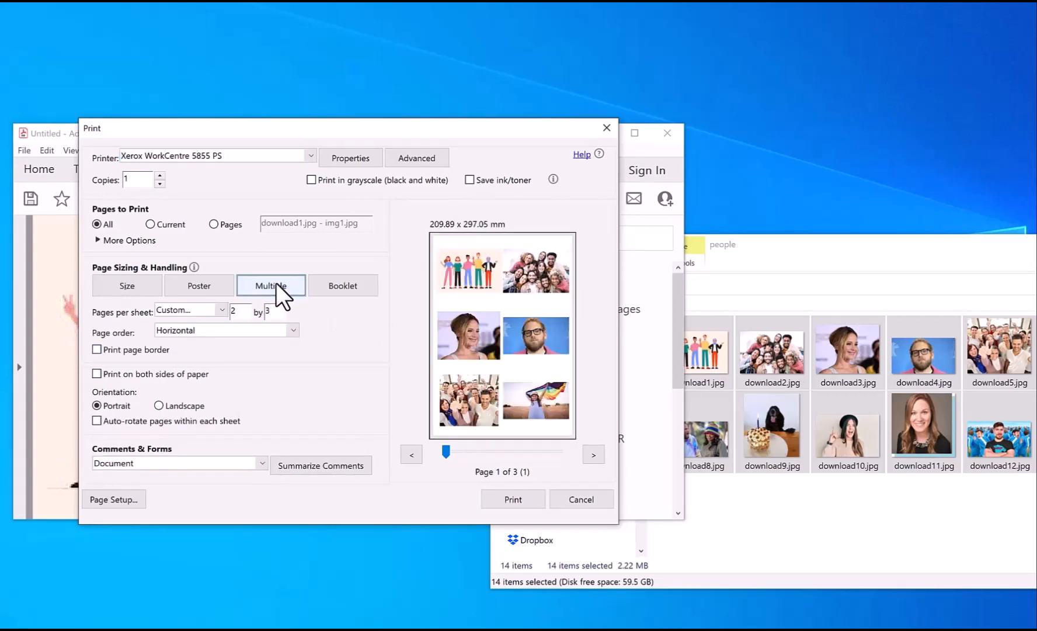
{"action": "mouse_move", "coordinate": [226, 324]}
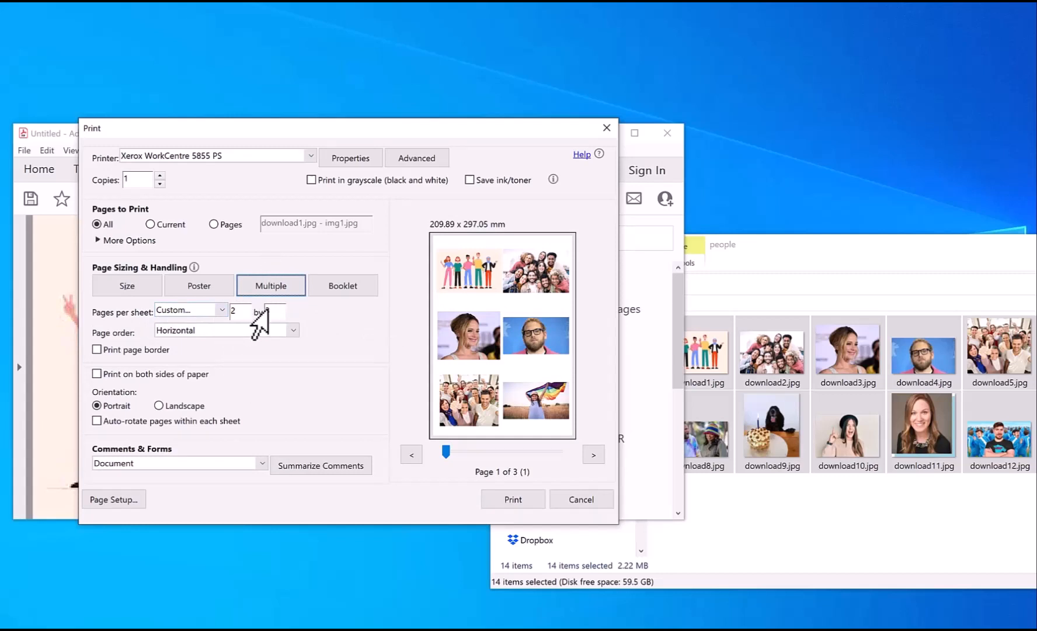
{"action": "type", "text": "3"}
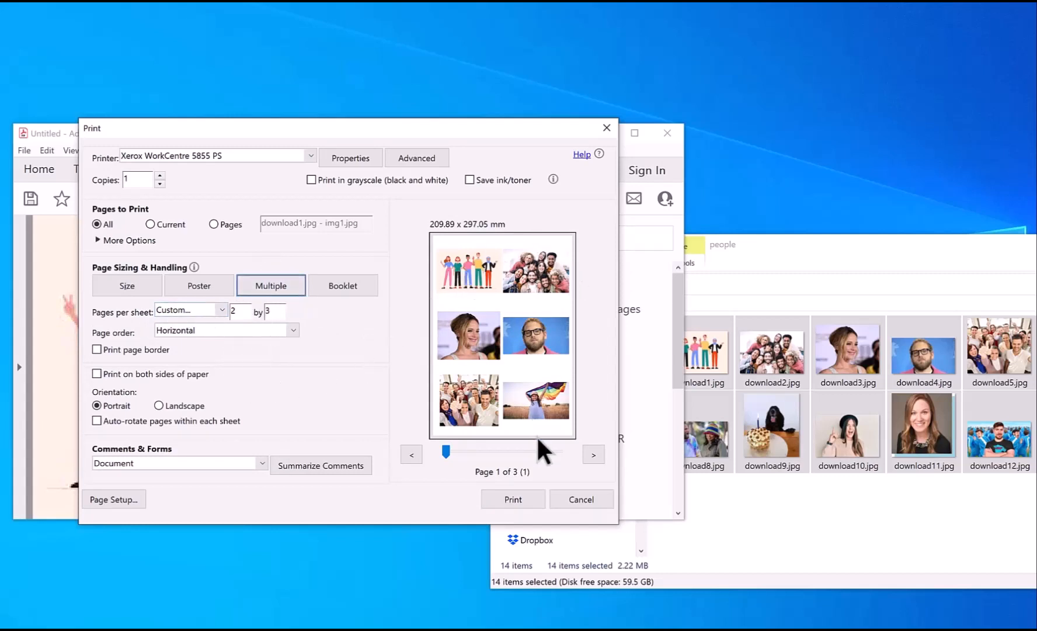
{"action": "left_click", "coordinate": [593, 454]}
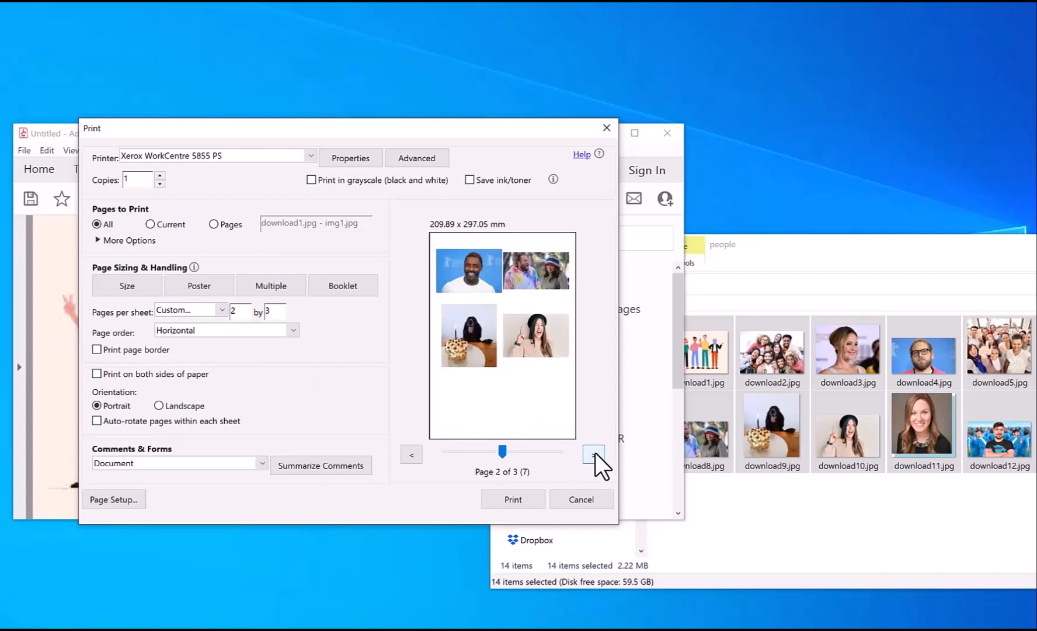
{"action": "left_click", "coordinate": [593, 454]}
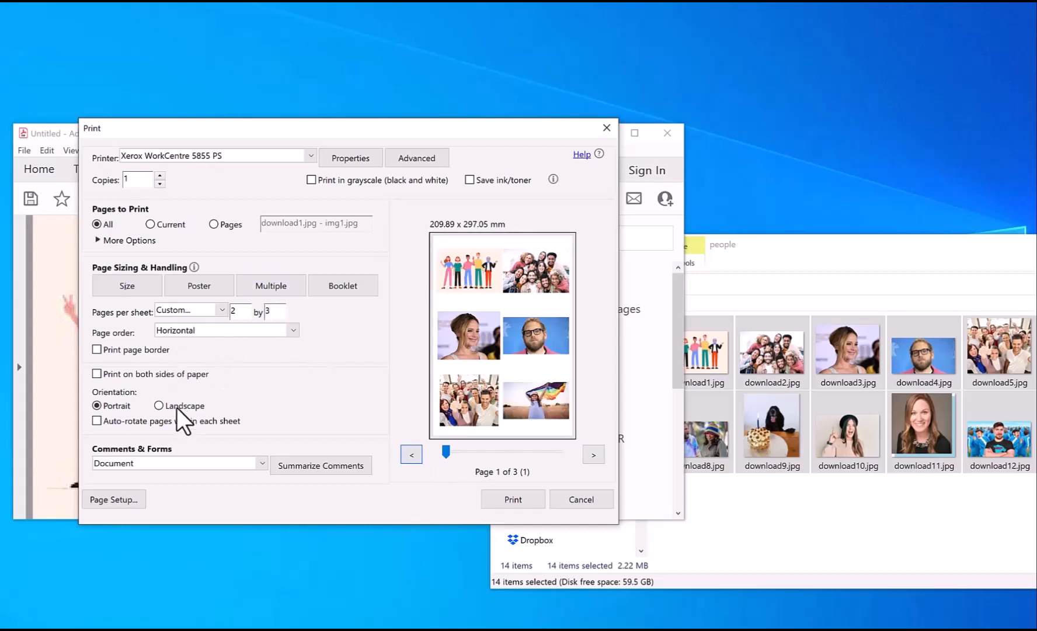
{"action": "left_click", "coordinate": [159, 406]}
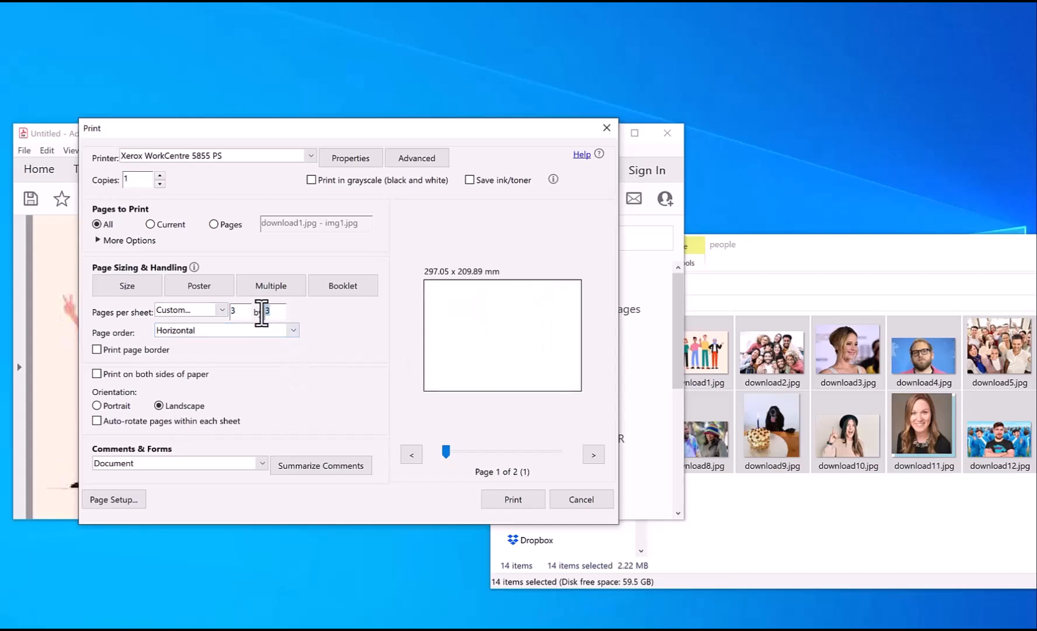
{"action": "type", "text": "2"}
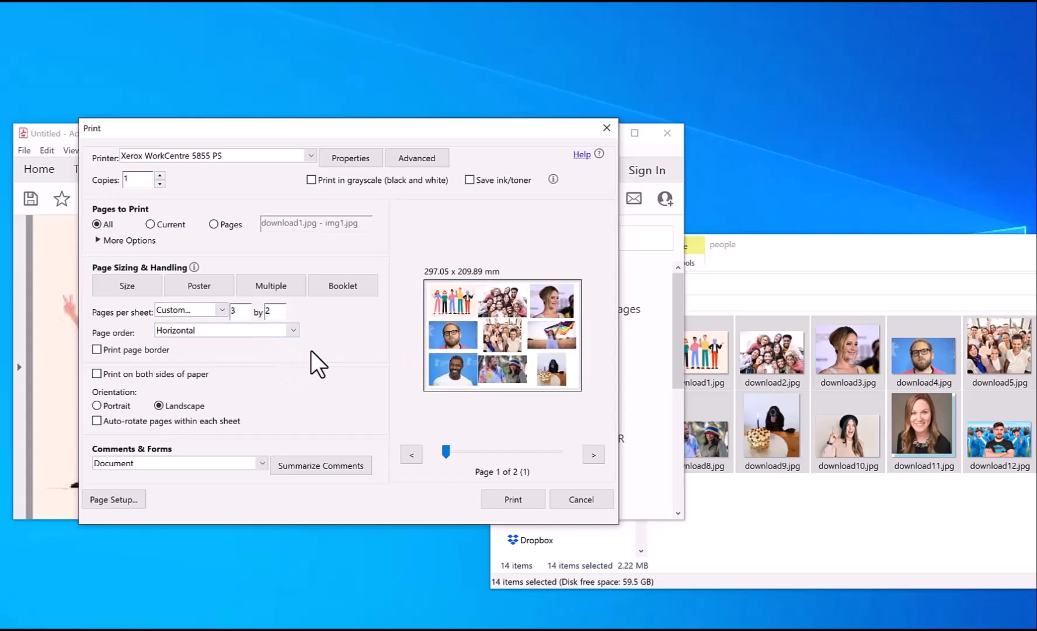
{"action": "left_click", "coordinate": [580, 499]}
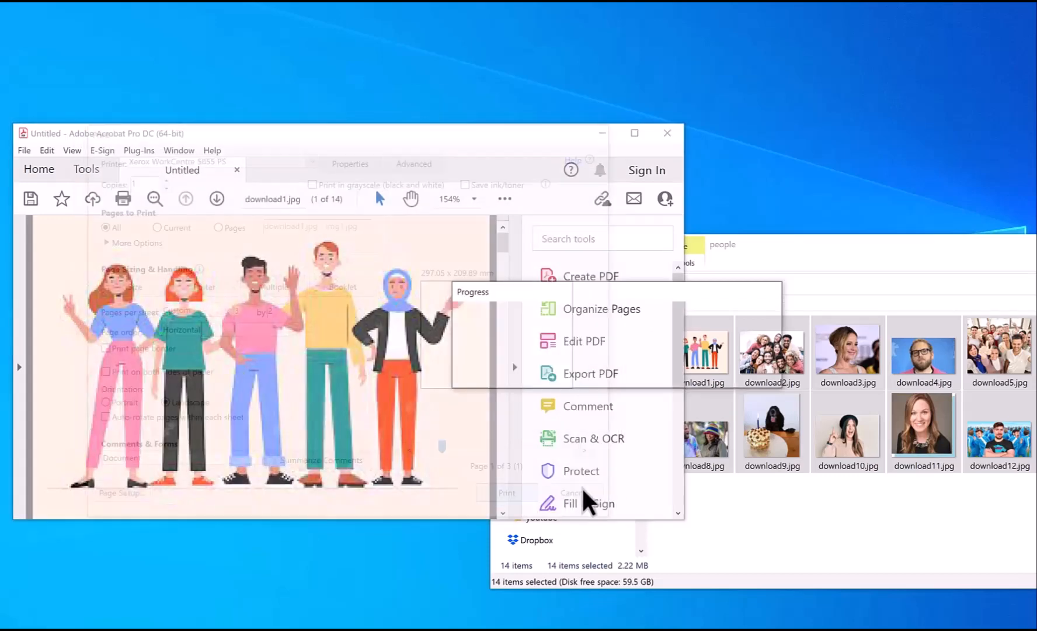
- Open job 4's captured PDF from the spool queue and scroll through its pages
{"action": "left_click", "coordinate": [507, 493]}
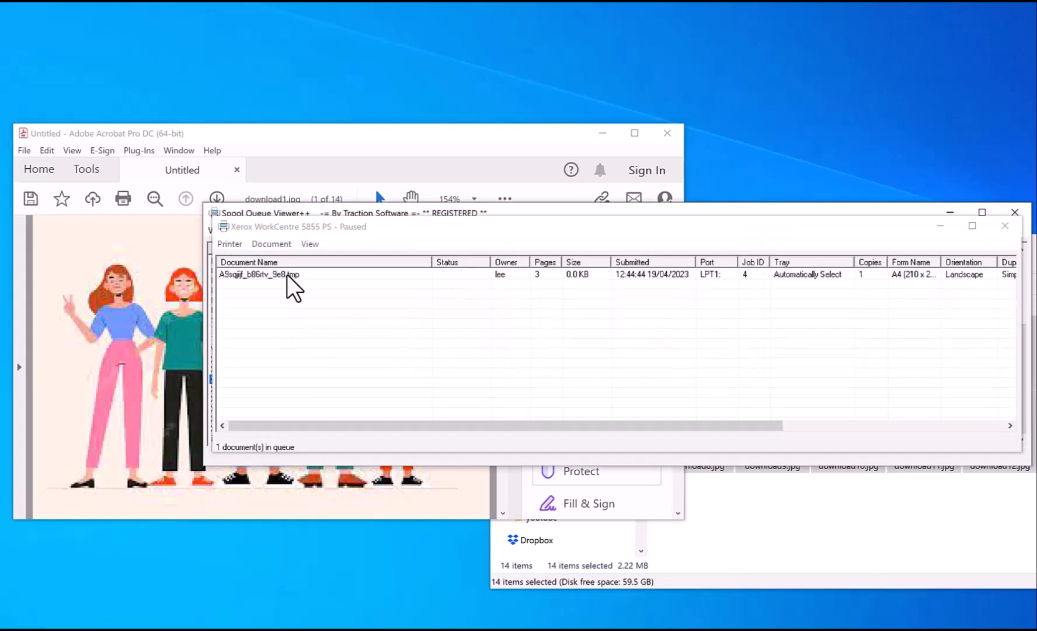
{"action": "double_click", "coordinate": [258, 274]}
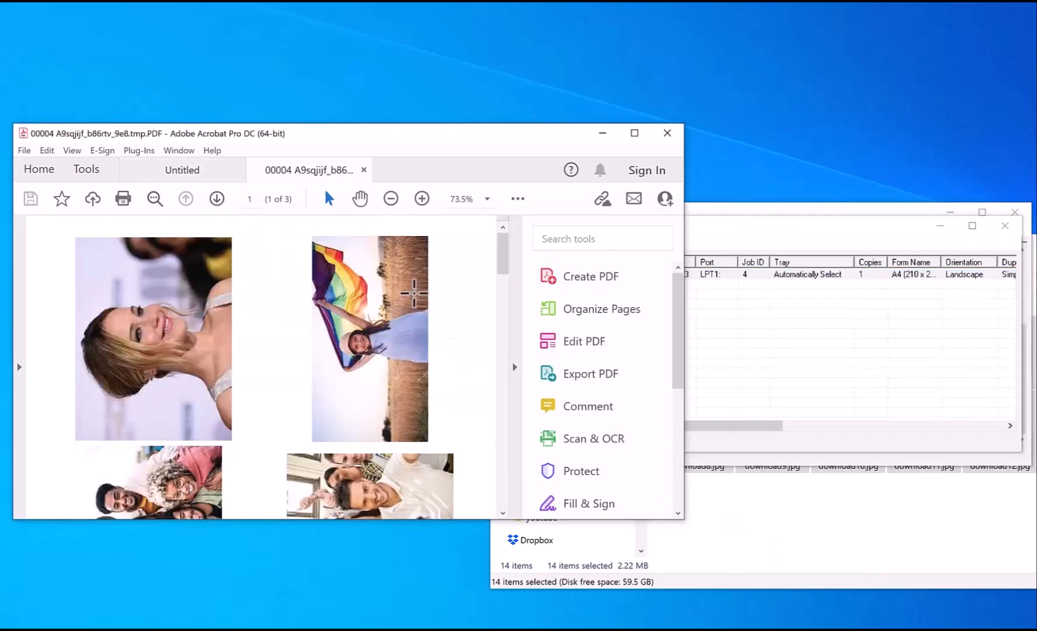
{"action": "scroll", "scroll_direction": "down", "scroll_amount": 3}
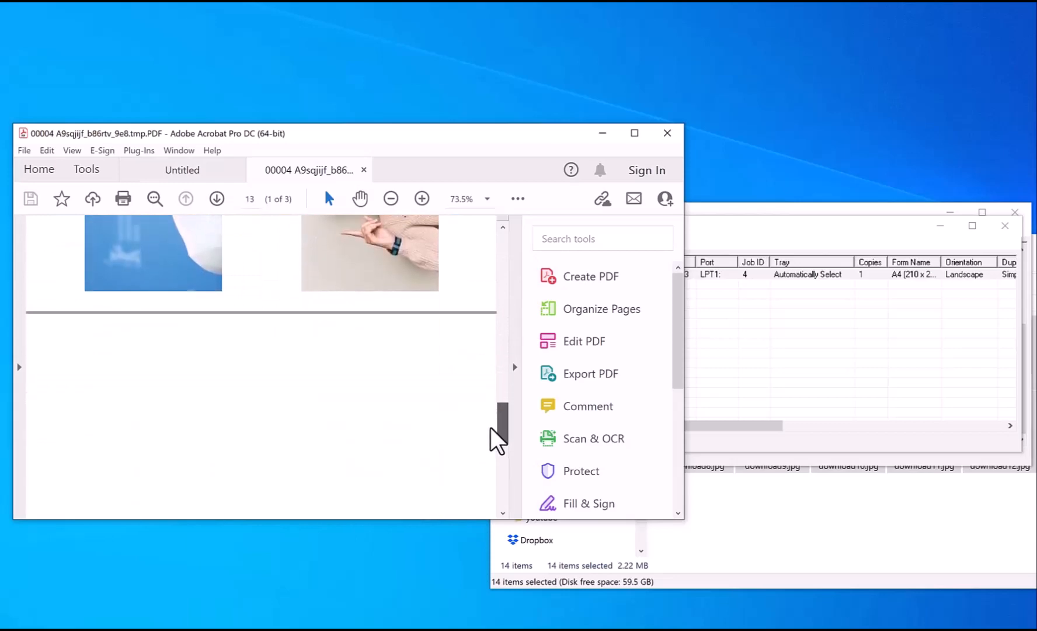
{"action": "scroll", "scroll_direction": "up", "scroll_amount": 3}
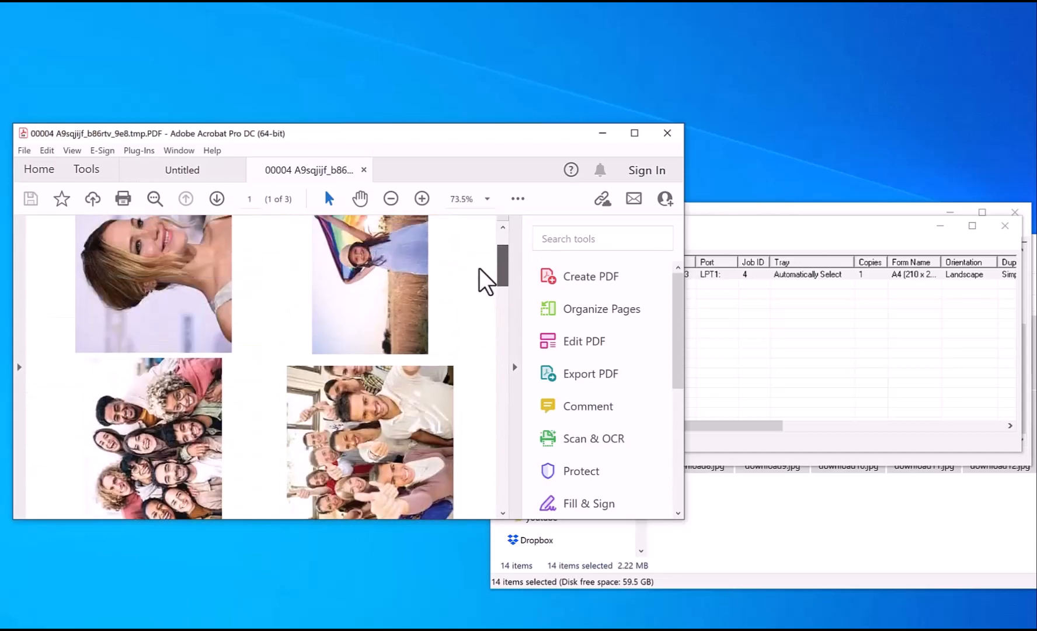
{"action": "scroll", "scroll_direction": "up", "scroll_amount": 3}
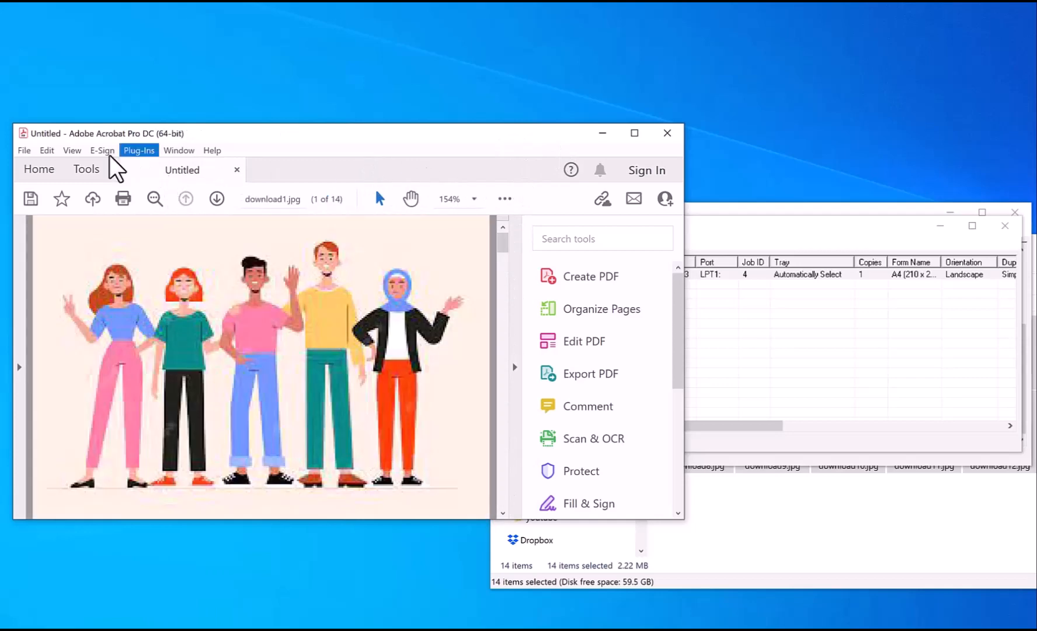
- In the Print dialog, set the printer's Print Quality to High Resolution
{"action": "left_click", "coordinate": [24, 150]}
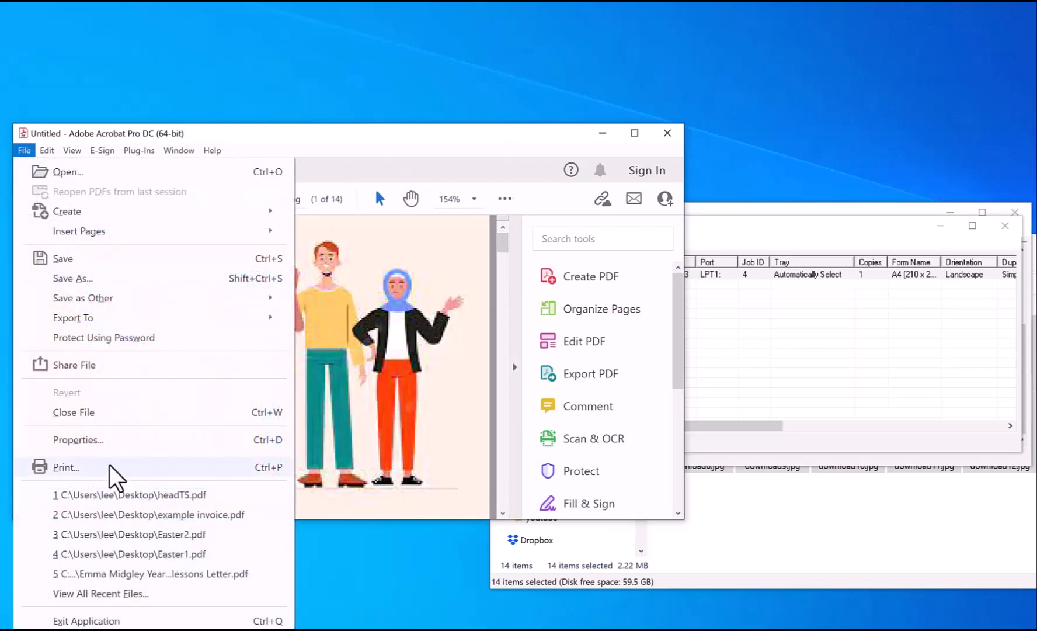
{"action": "left_click", "coordinate": [65, 467]}
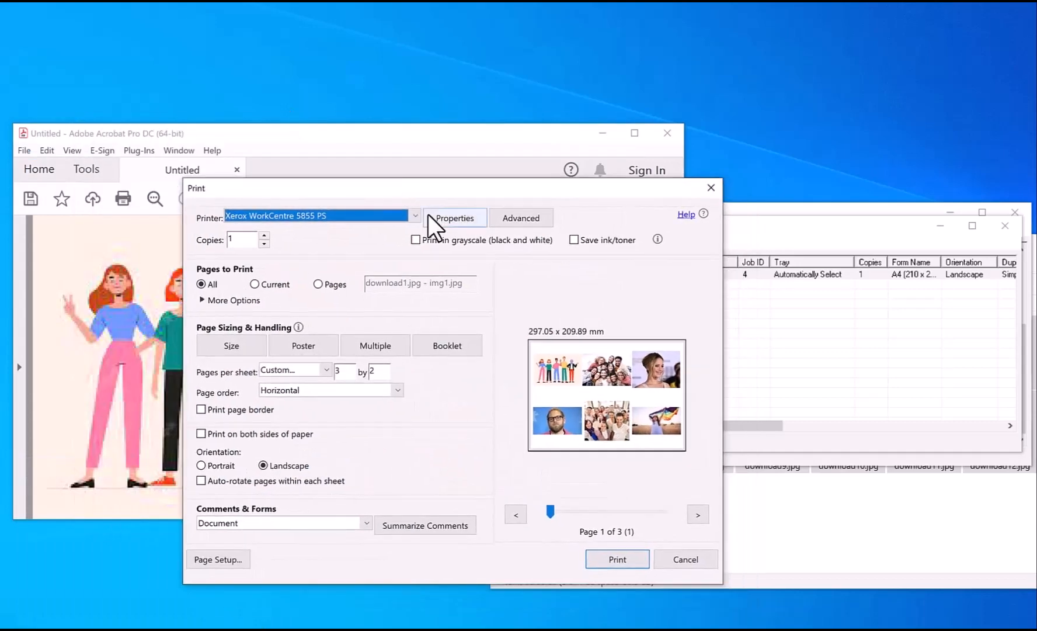
{"action": "mouse_move", "coordinate": [454, 235]}
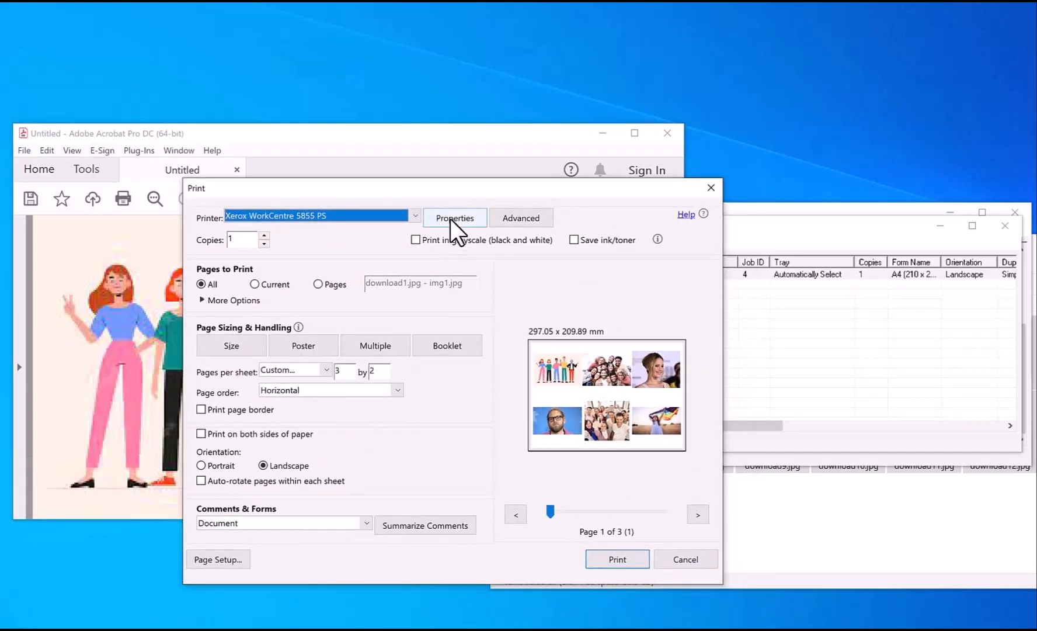
{"action": "left_click", "coordinate": [454, 218]}
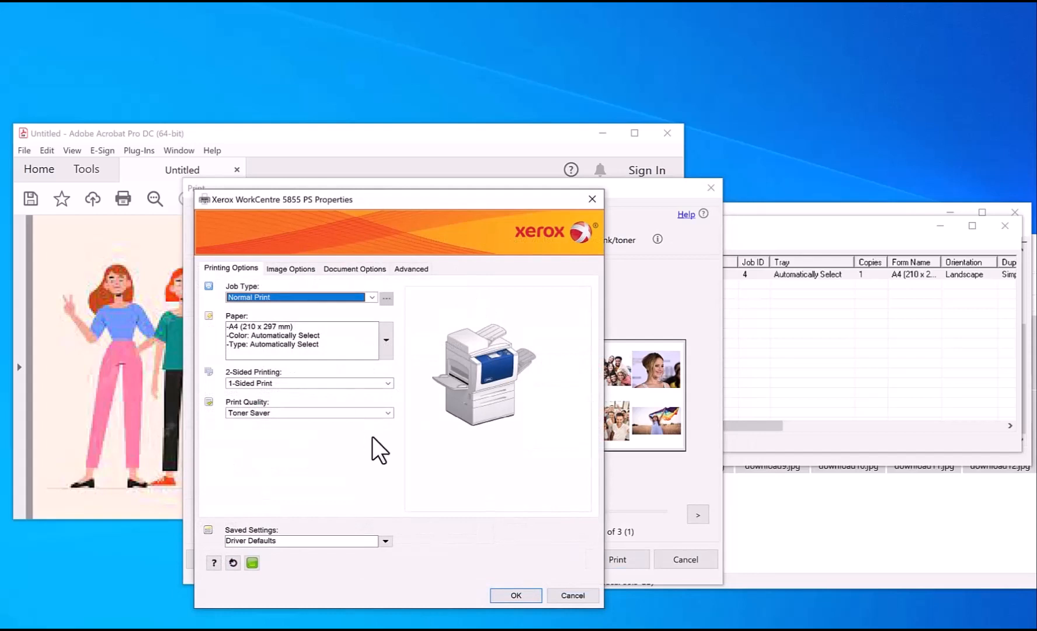
{"action": "mouse_move", "coordinate": [393, 436]}
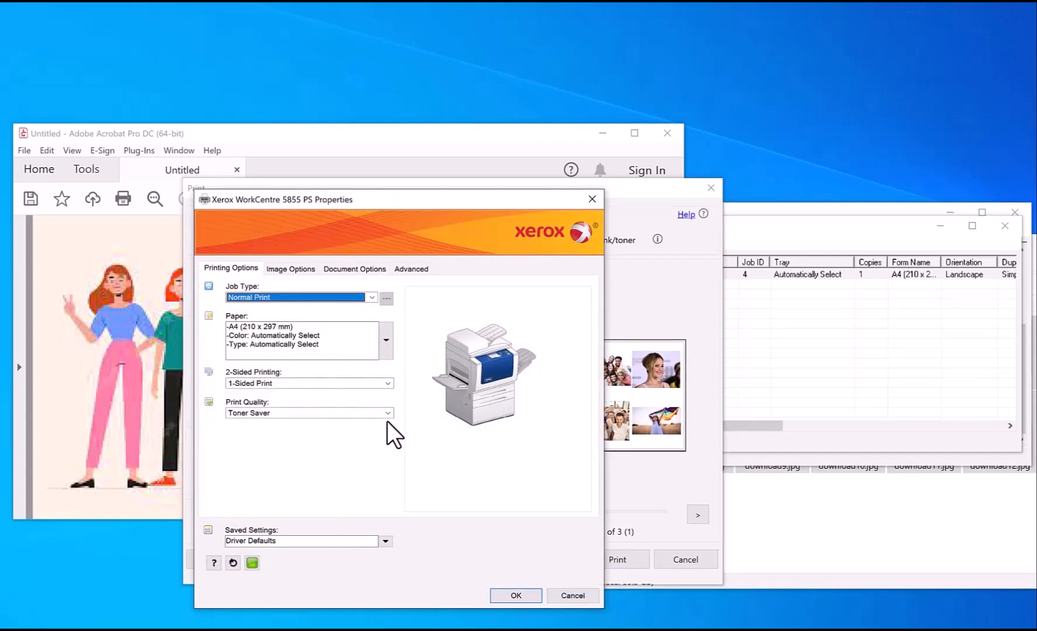
{"action": "left_click", "coordinate": [387, 412]}
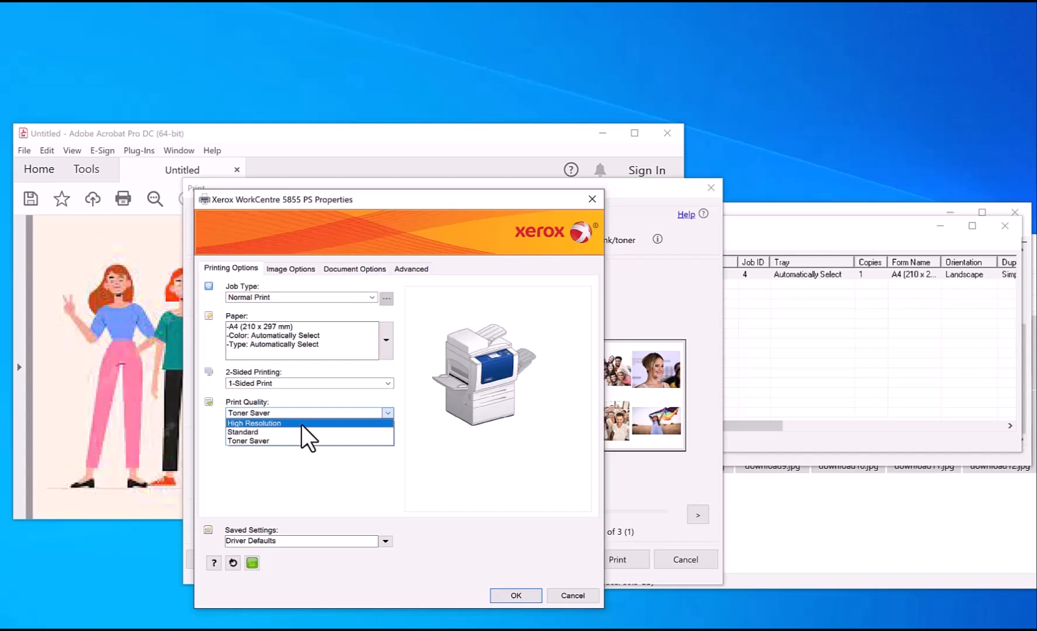
{"action": "left_click", "coordinate": [254, 423]}
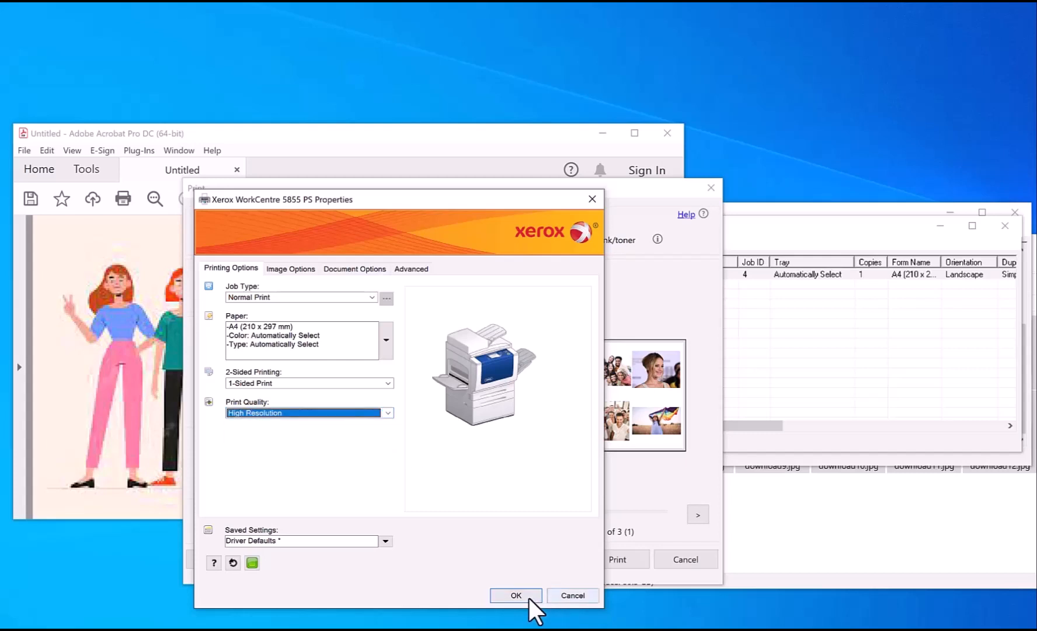
{"action": "left_click", "coordinate": [516, 595]}
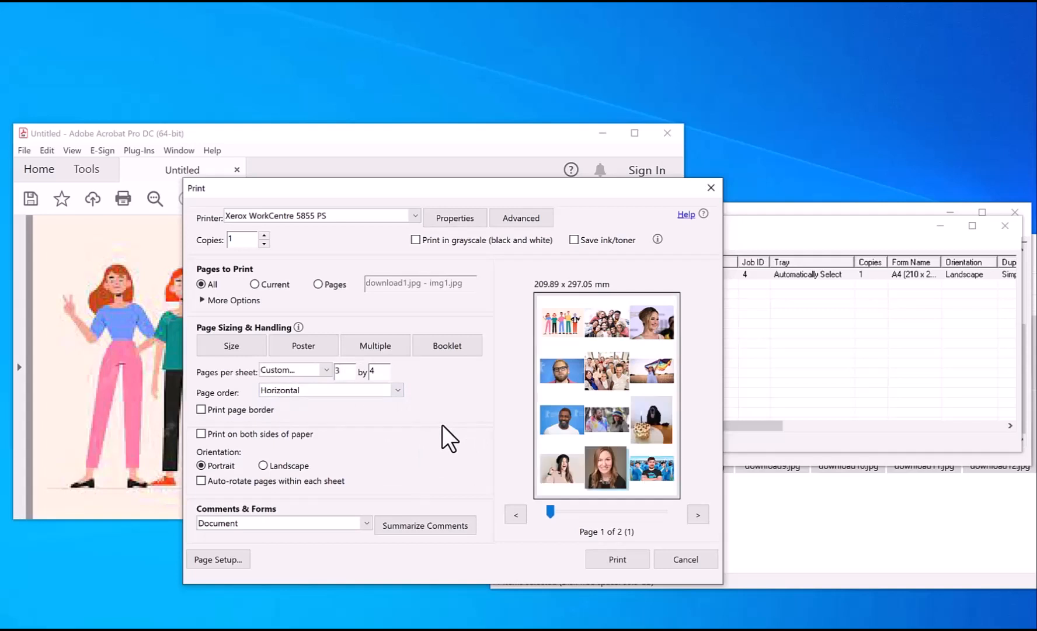
- Preview both sheets, tick Print page border, and leave double-sided printing off
{"action": "left_click", "coordinate": [698, 515]}
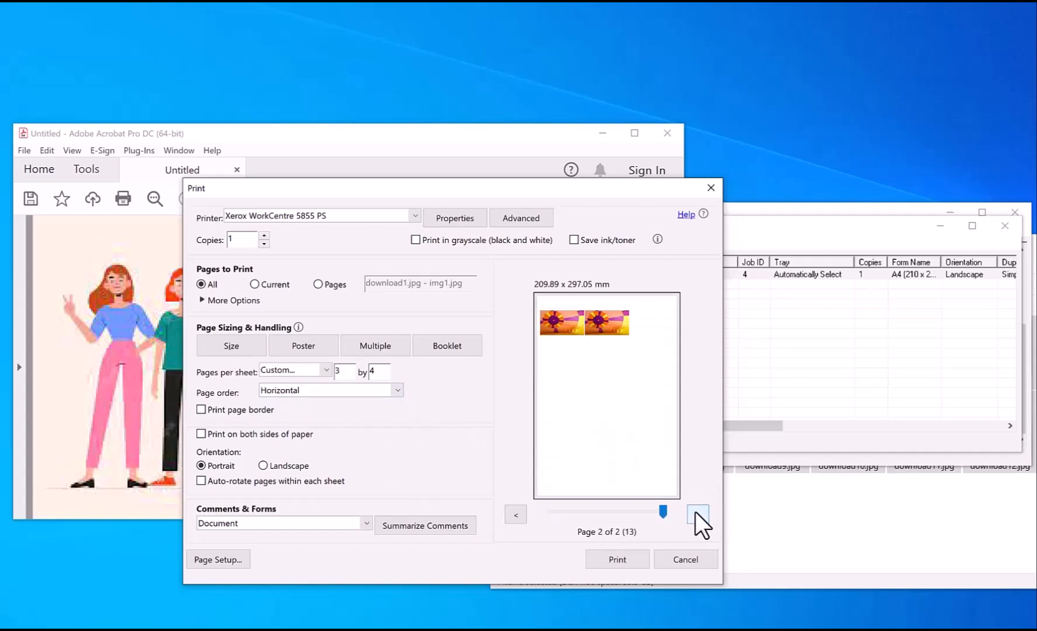
{"action": "left_click", "coordinate": [516, 515]}
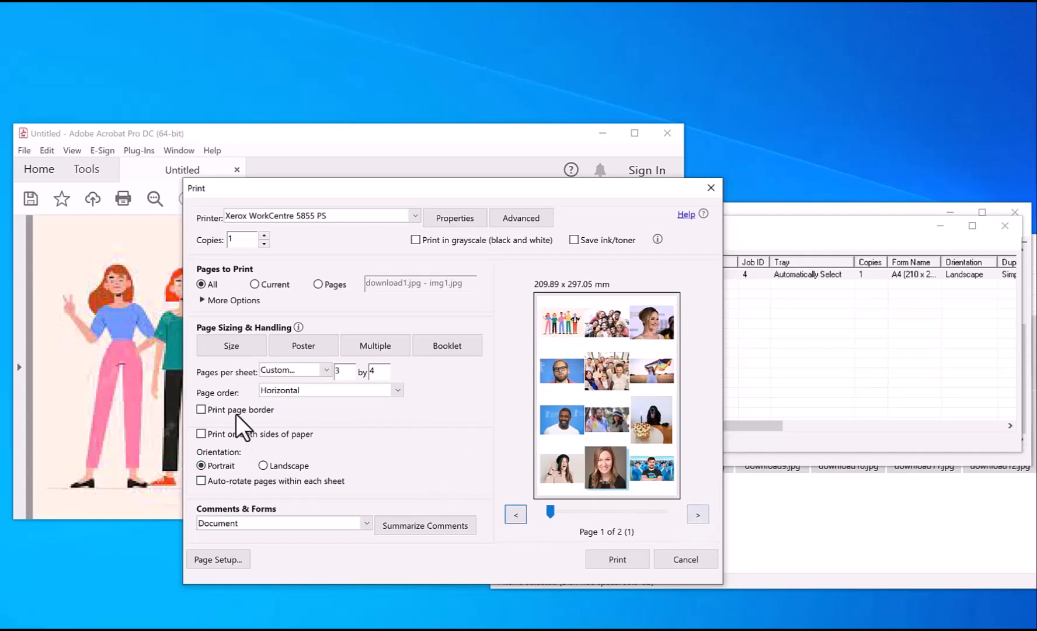
{"action": "mouse_move", "coordinate": [236, 456]}
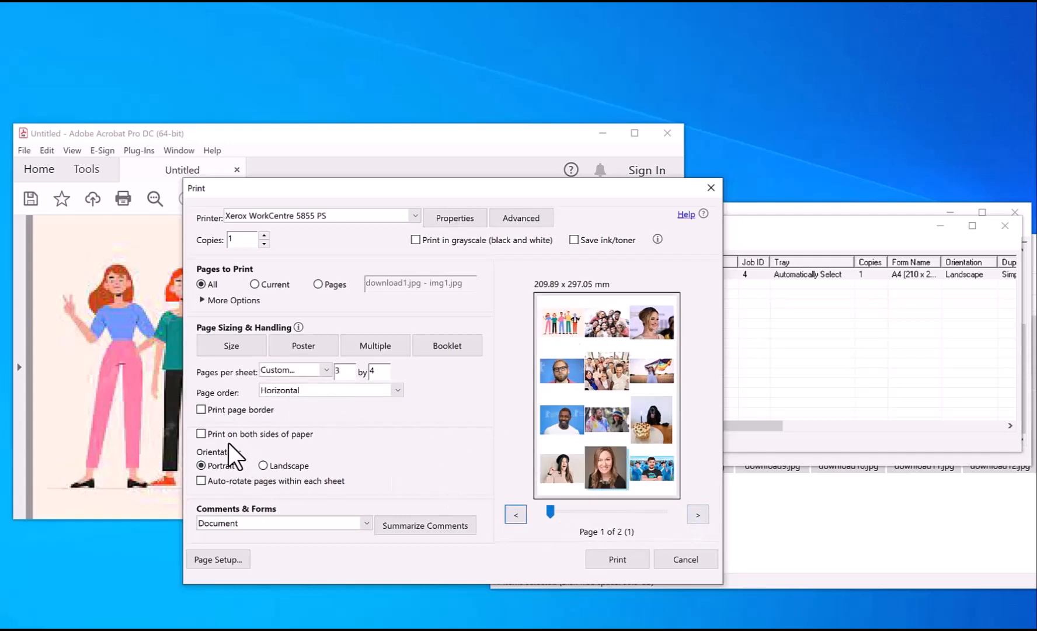
{"action": "left_click", "coordinate": [201, 410]}
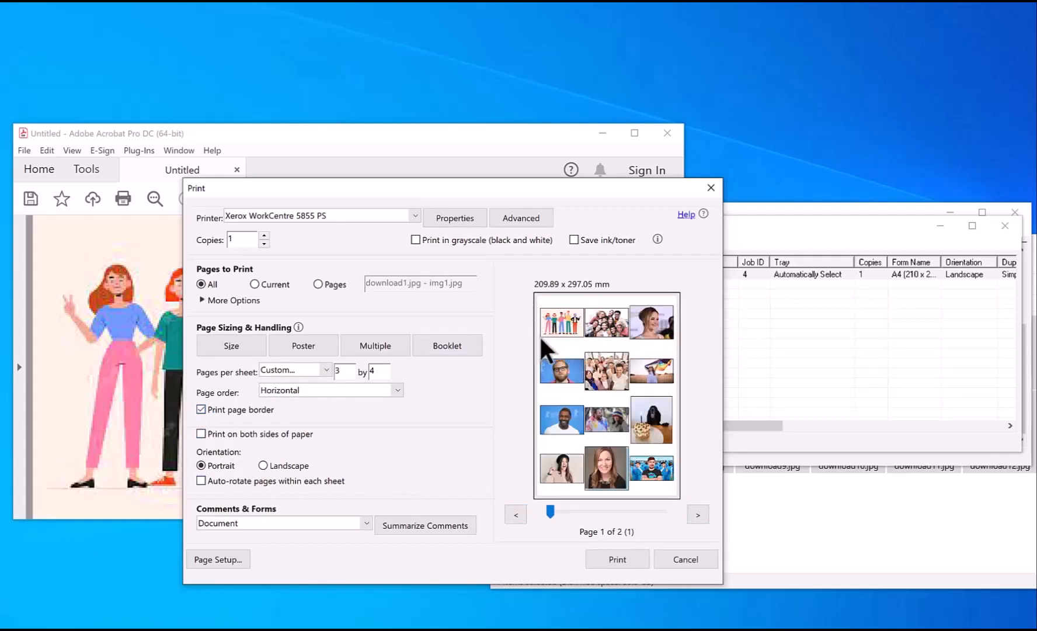
{"action": "mouse_move", "coordinate": [678, 492]}
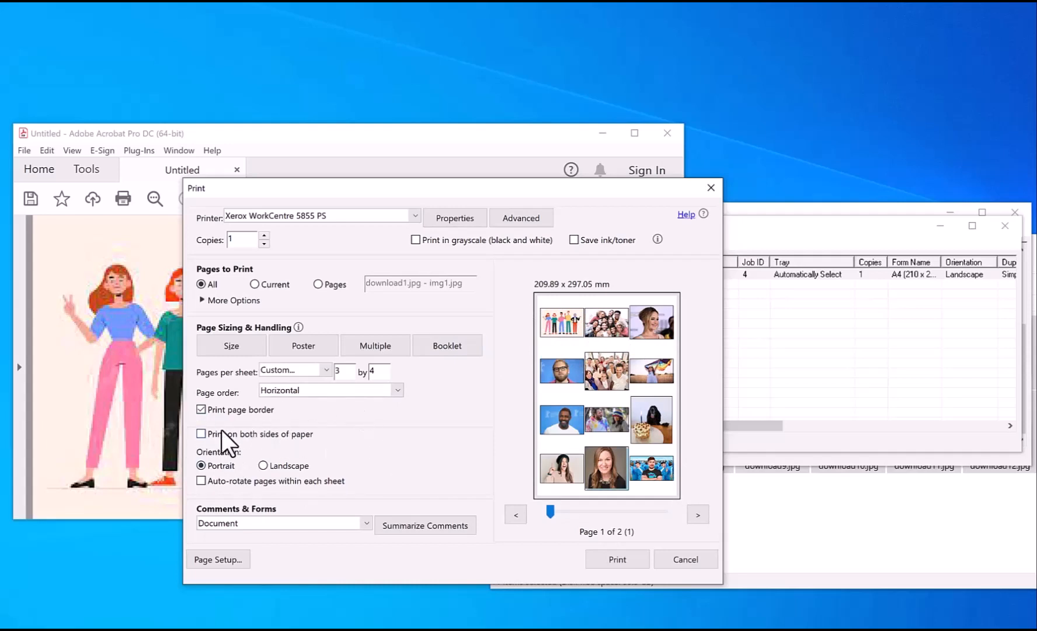
{"action": "left_click", "coordinate": [201, 434]}
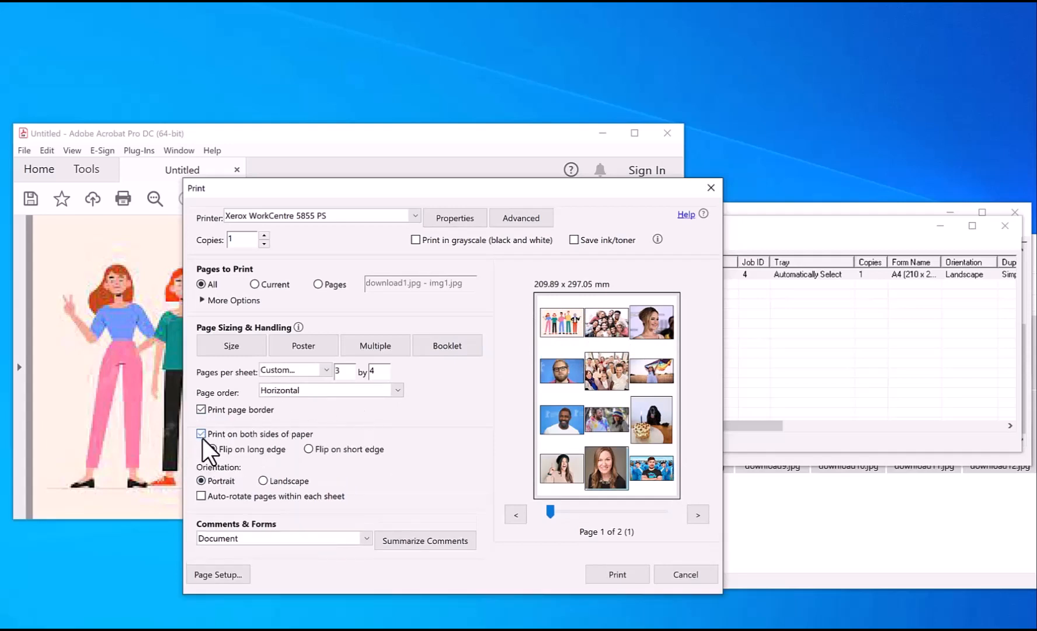
{"action": "left_click", "coordinate": [202, 434]}
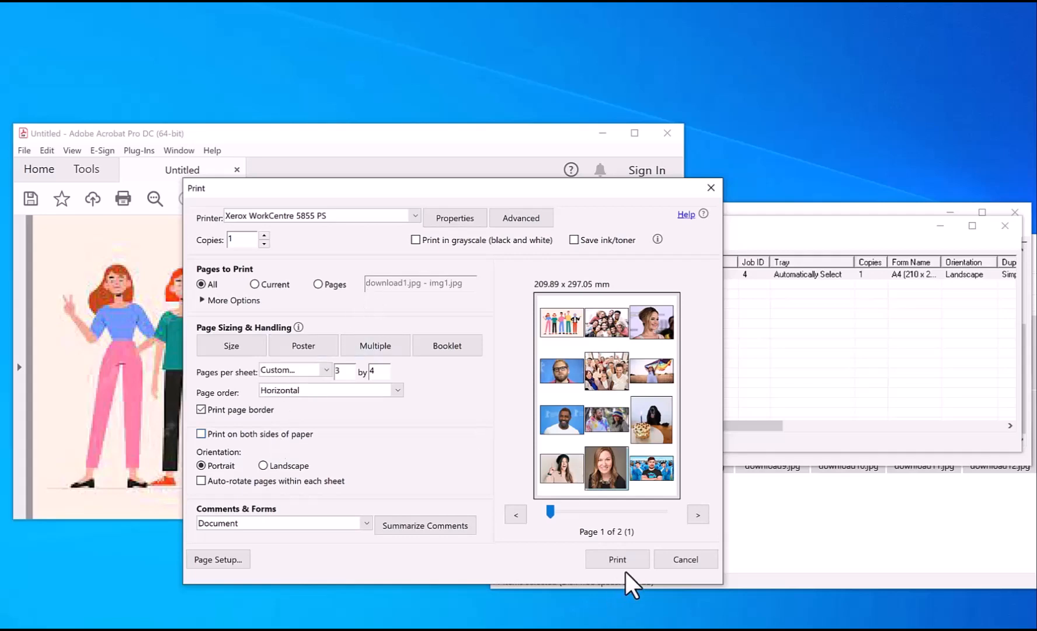
{"action": "left_click", "coordinate": [617, 559]}
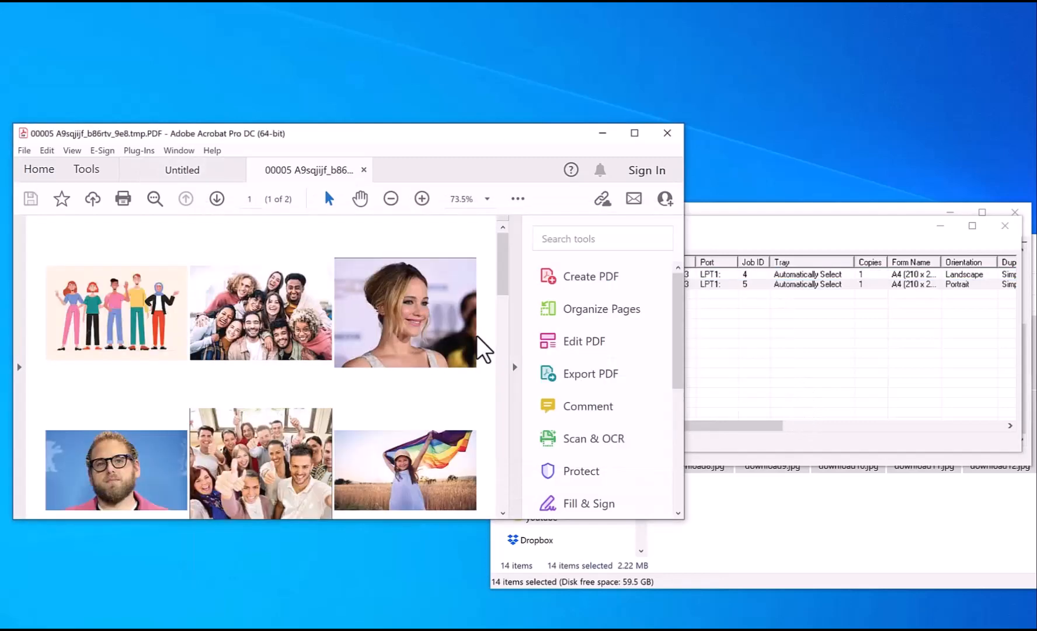
{"action": "scroll", "scroll_direction": "down", "scroll_amount": 3}
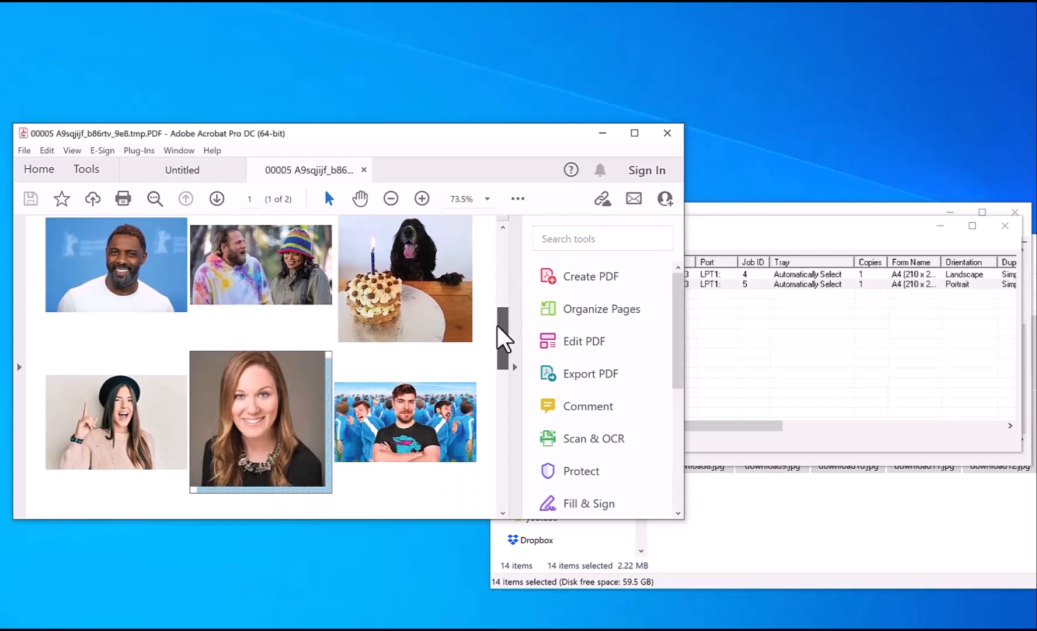
{"action": "scroll", "scroll_direction": "down", "scroll_amount": 3}
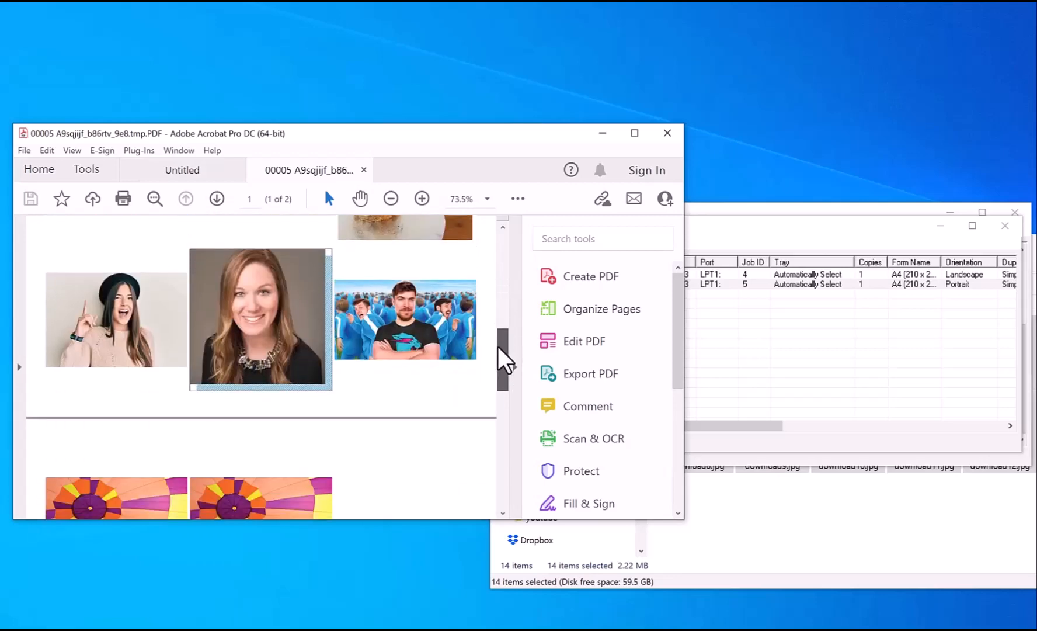
{"action": "scroll", "scroll_direction": "up", "scroll_amount": 3}
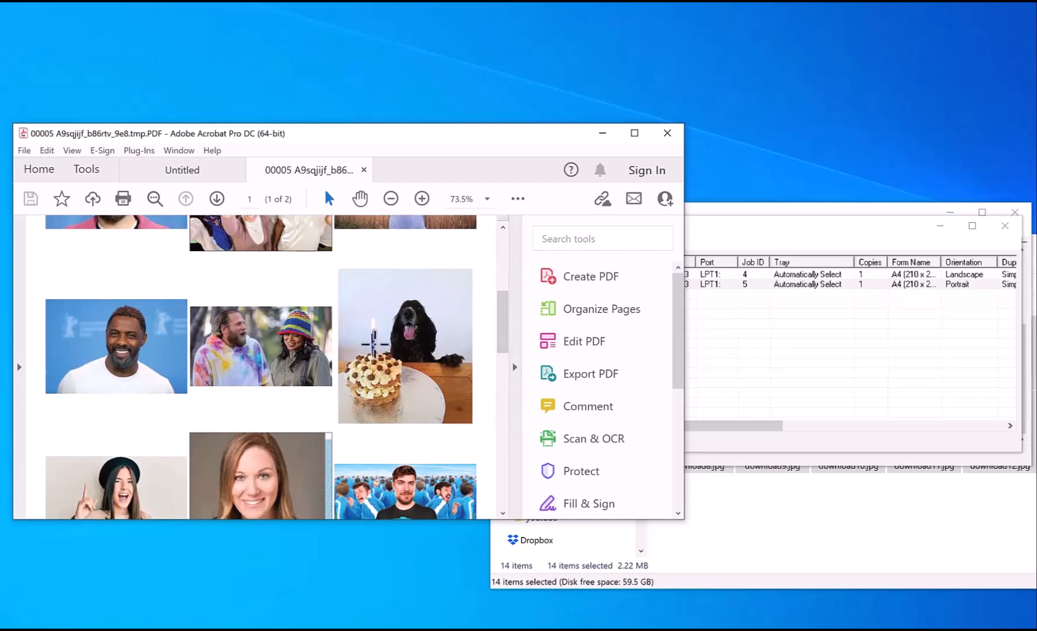
{"action": "mouse_move", "coordinate": [422, 382]}
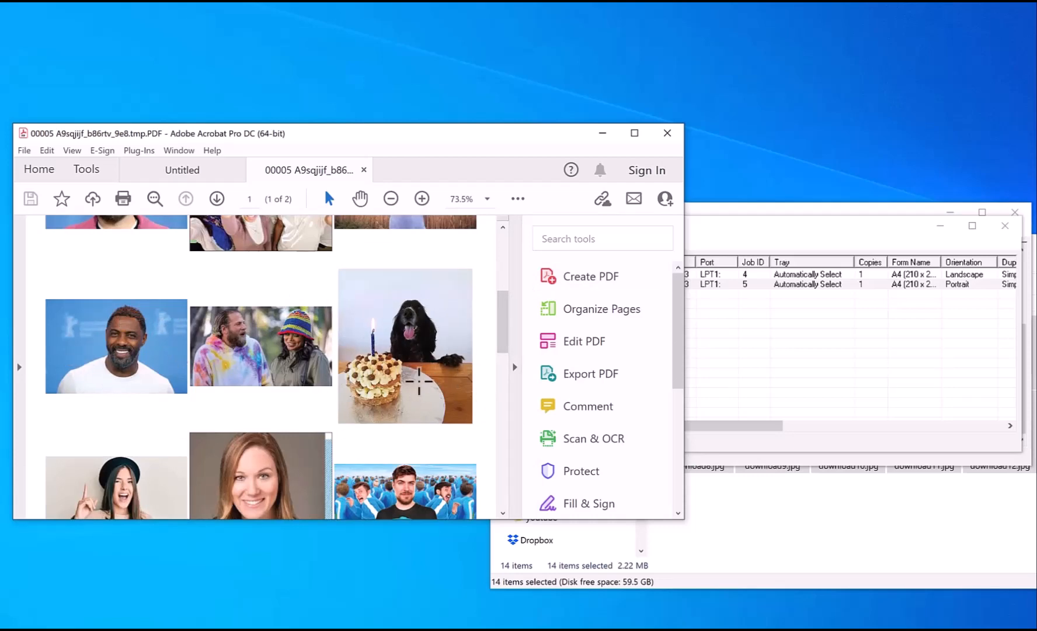
{"action": "scroll", "scroll_direction": "up", "scroll_amount": 3}
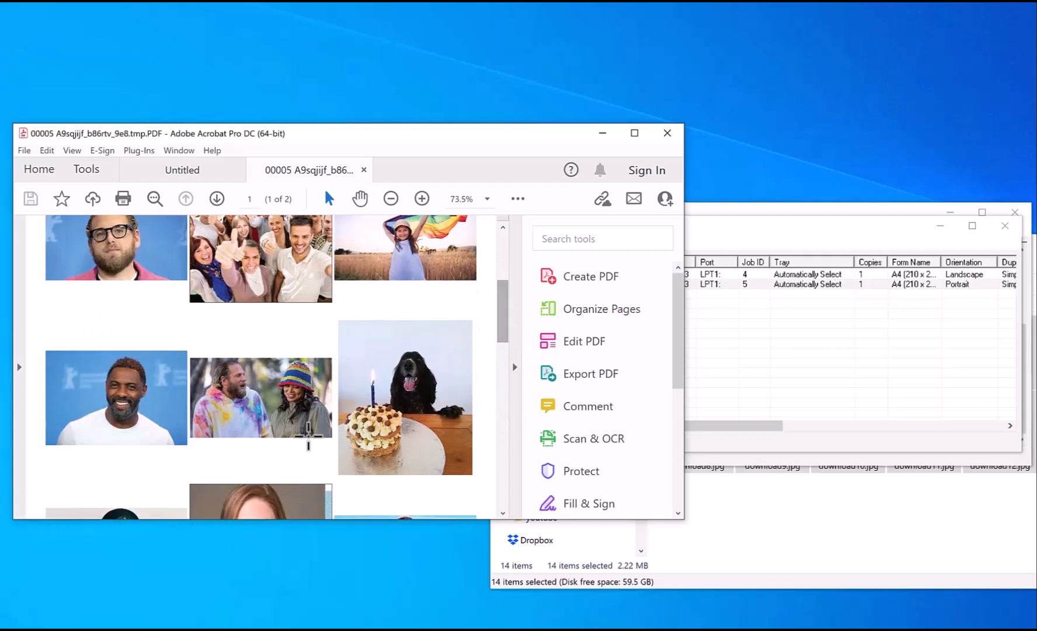
{"action": "mouse_move", "coordinate": [405, 386]}
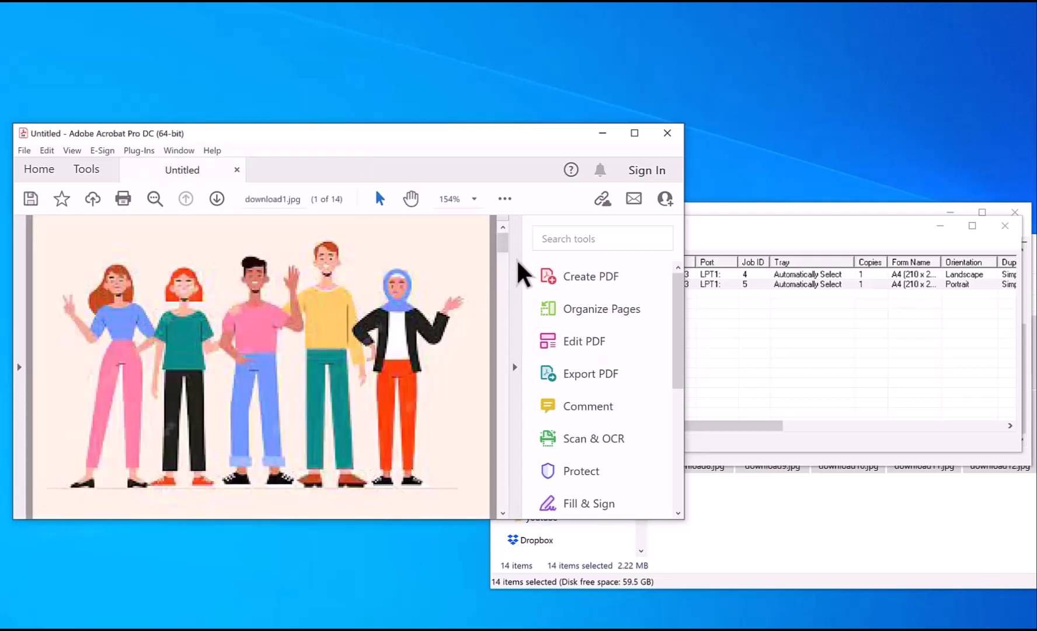
{"action": "mouse_move", "coordinate": [457, 245]}
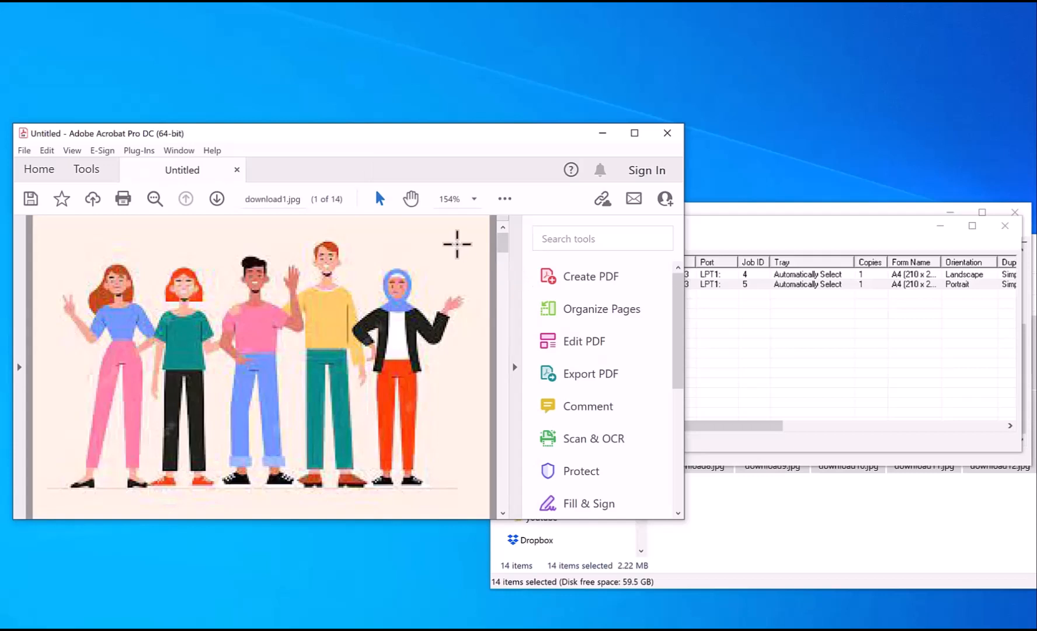
{"action": "mouse_move", "coordinate": [591, 314]}
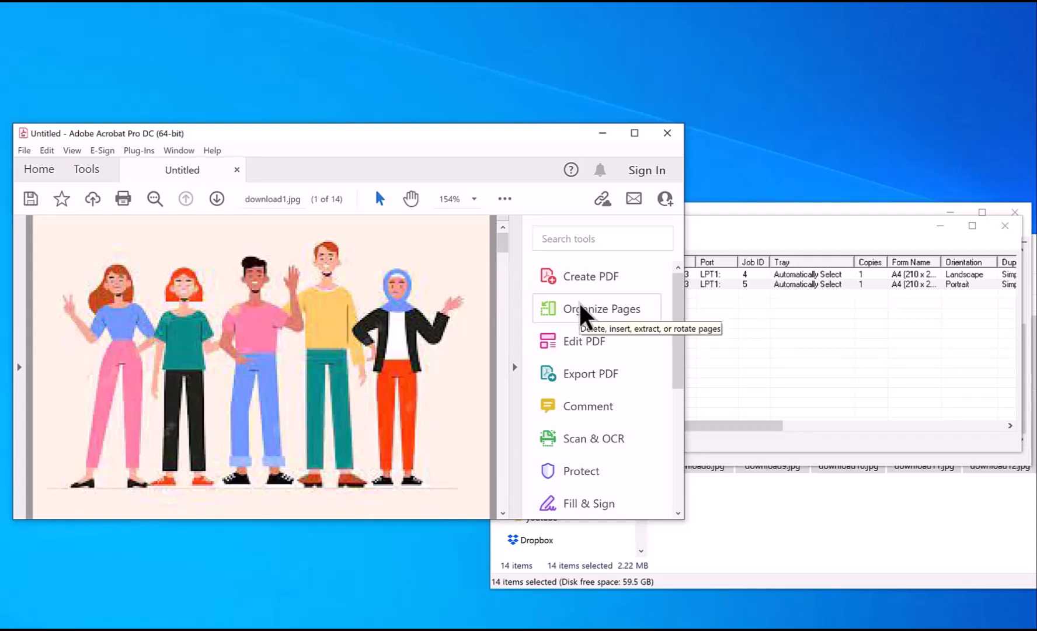
- In Organize Pages, delete the img1 - Copy and img1 balloon pages
{"action": "left_click", "coordinate": [601, 309]}
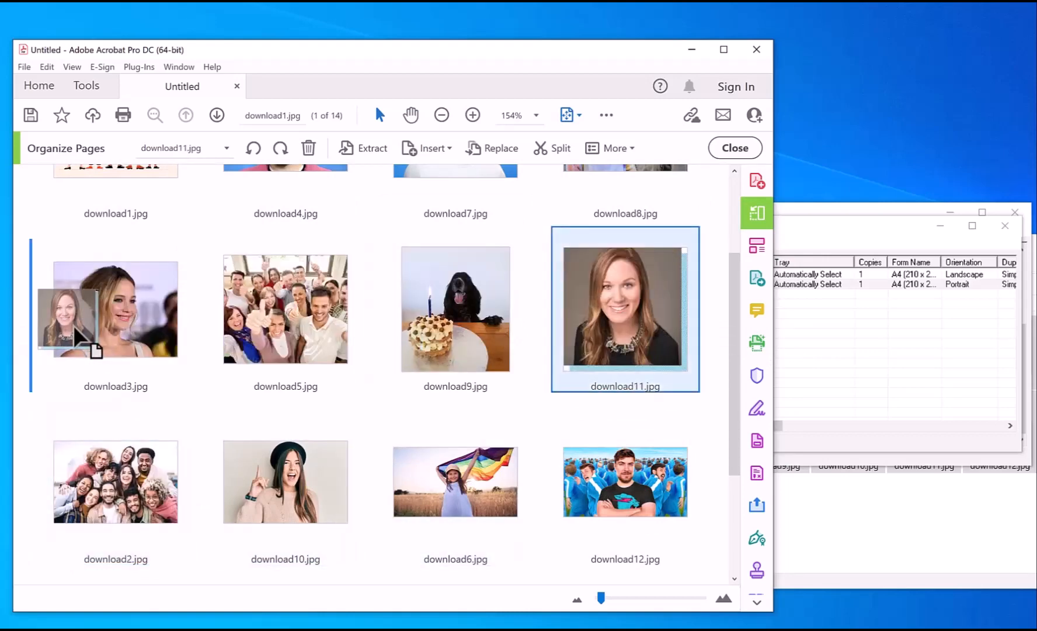
{"action": "scroll", "scroll_direction": "down", "scroll_amount": 3}
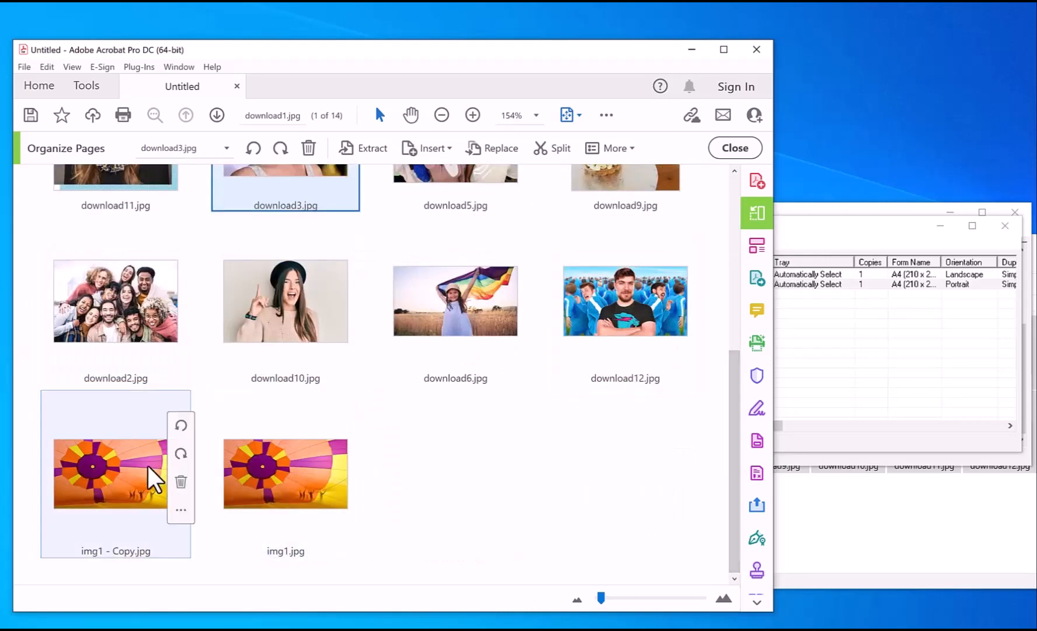
{"action": "left_click", "coordinate": [181, 455]}
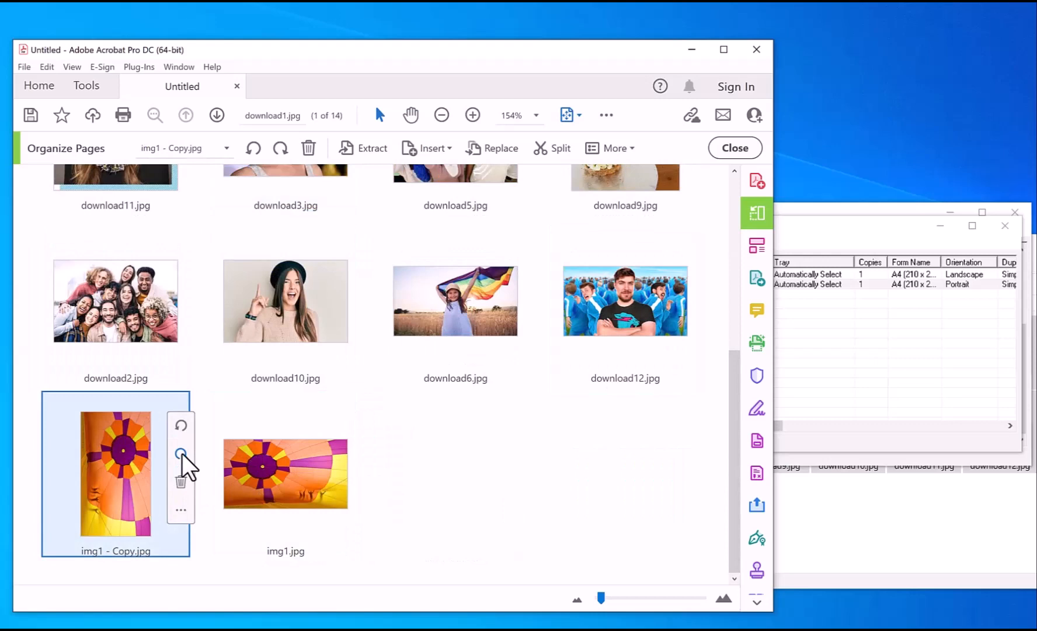
{"action": "left_click", "coordinate": [180, 481]}
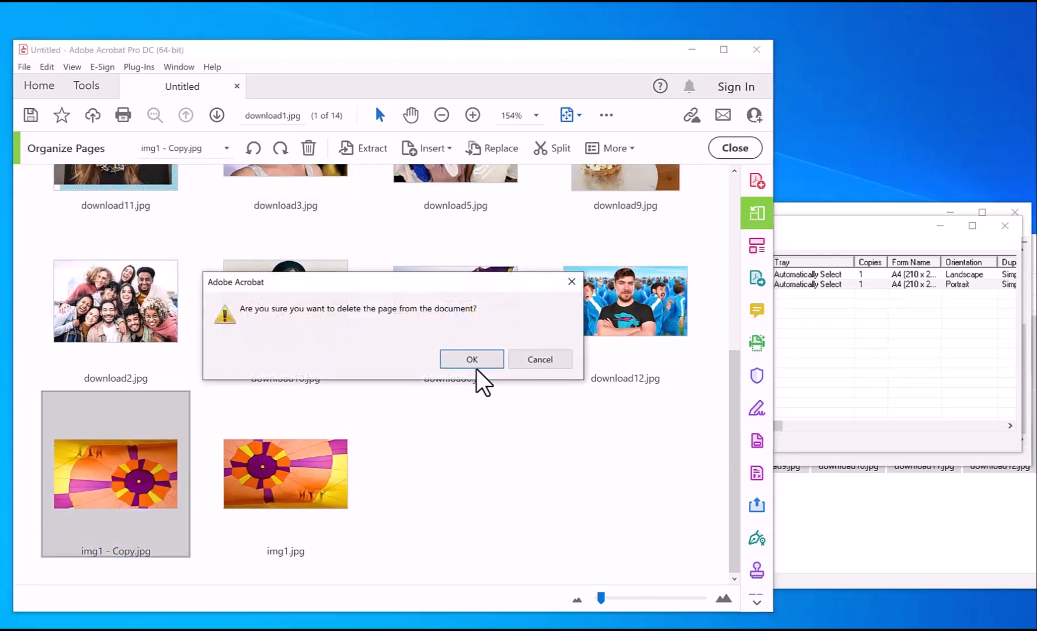
{"action": "left_click", "coordinate": [471, 359]}
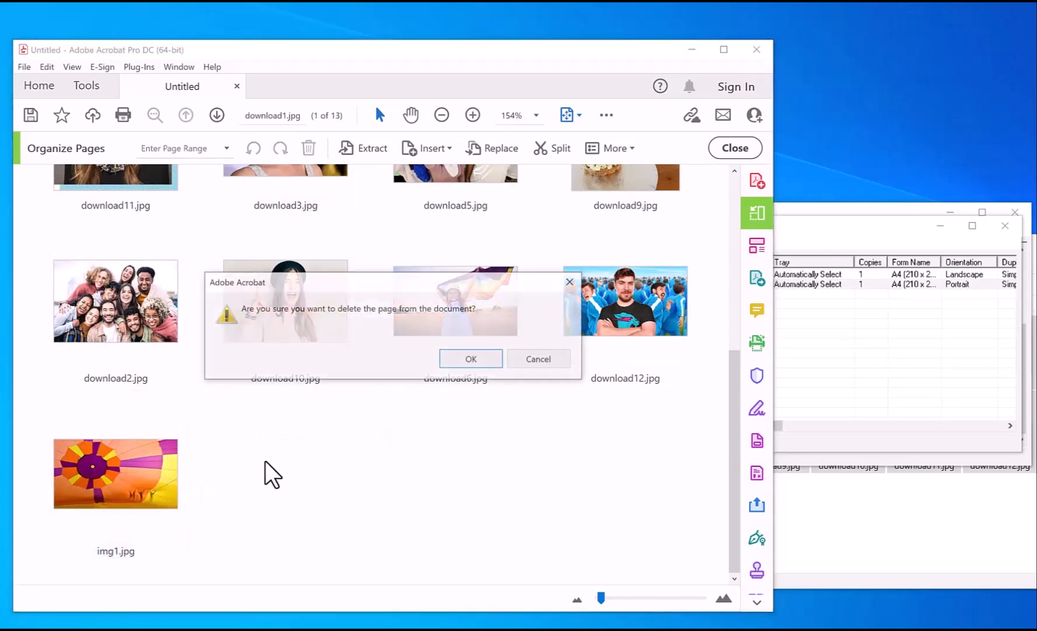
{"action": "left_click", "coordinate": [470, 359]}
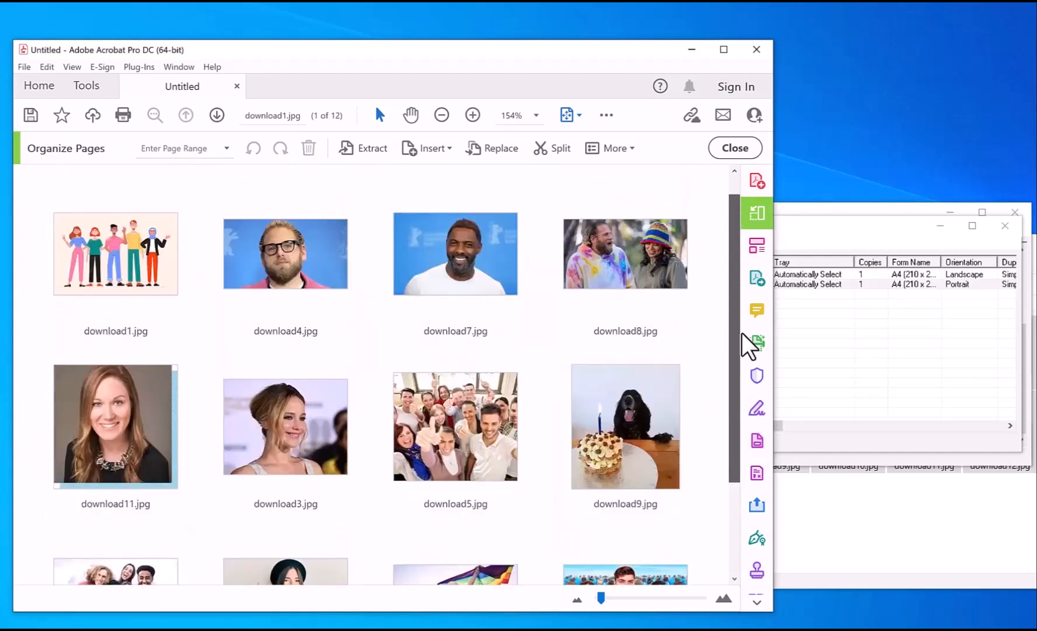
{"action": "scroll", "scroll_direction": "down", "scroll_amount": 3}
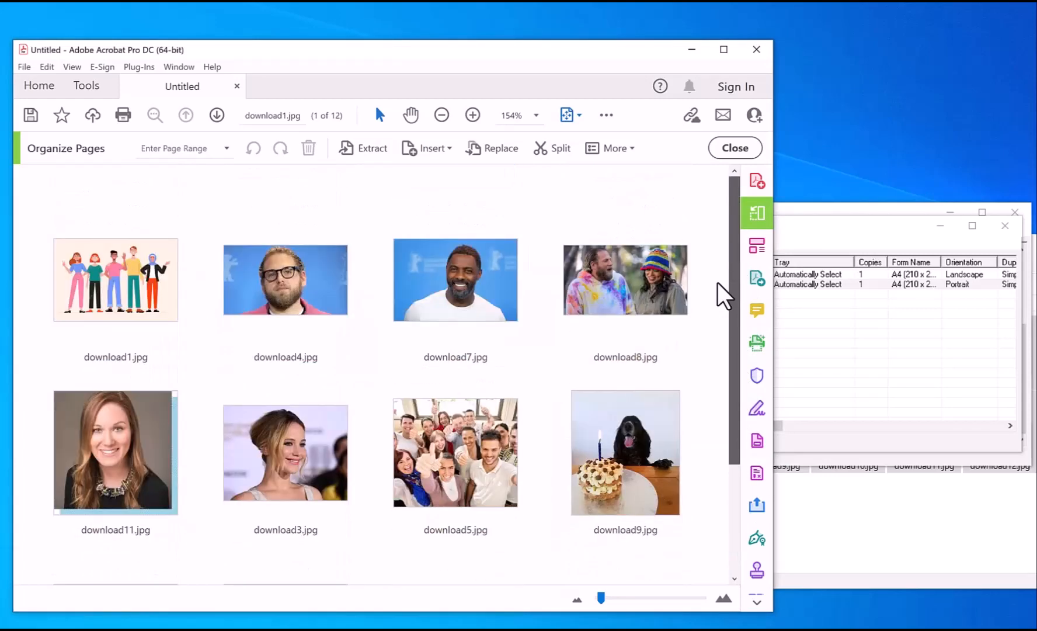
- Close Organize Pages, step through the twelve pages, and bring up the print settings
{"action": "left_click", "coordinate": [734, 147]}
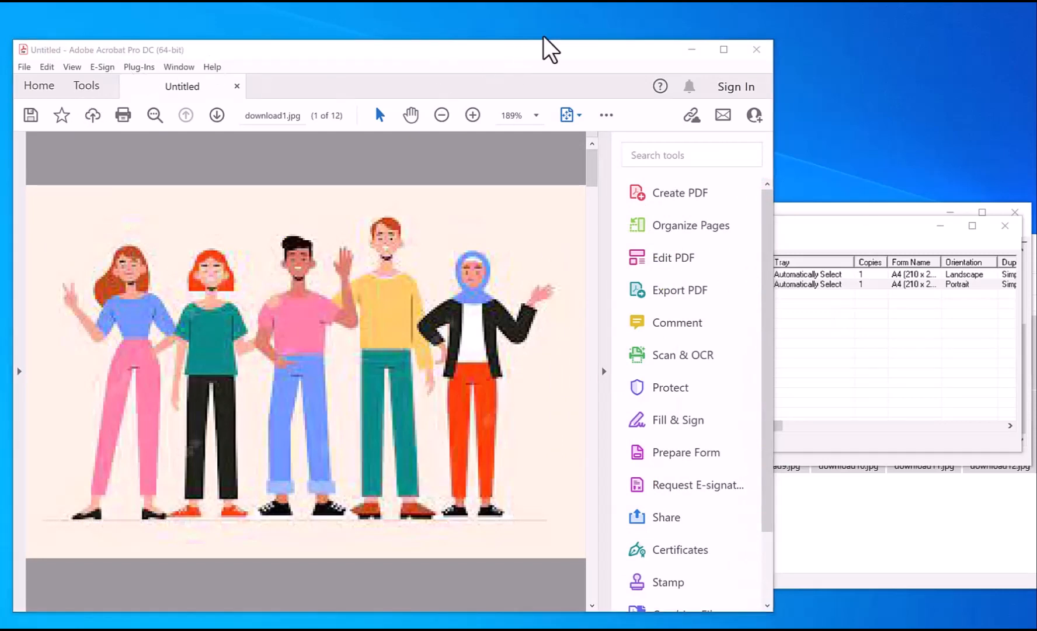
{"action": "left_click", "coordinate": [217, 115]}
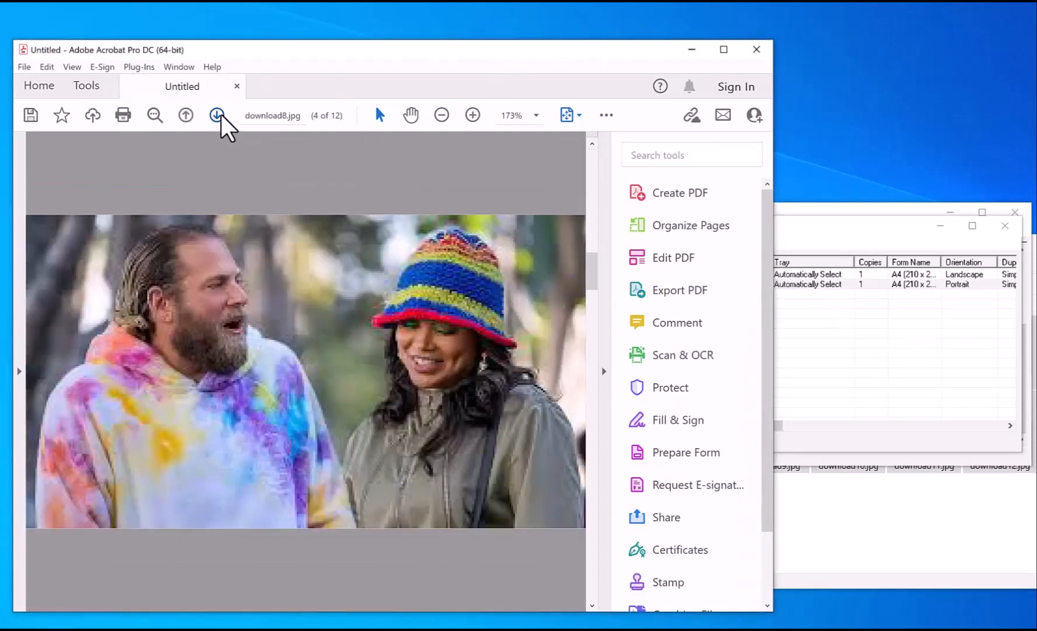
{"action": "left_click", "coordinate": [217, 115]}
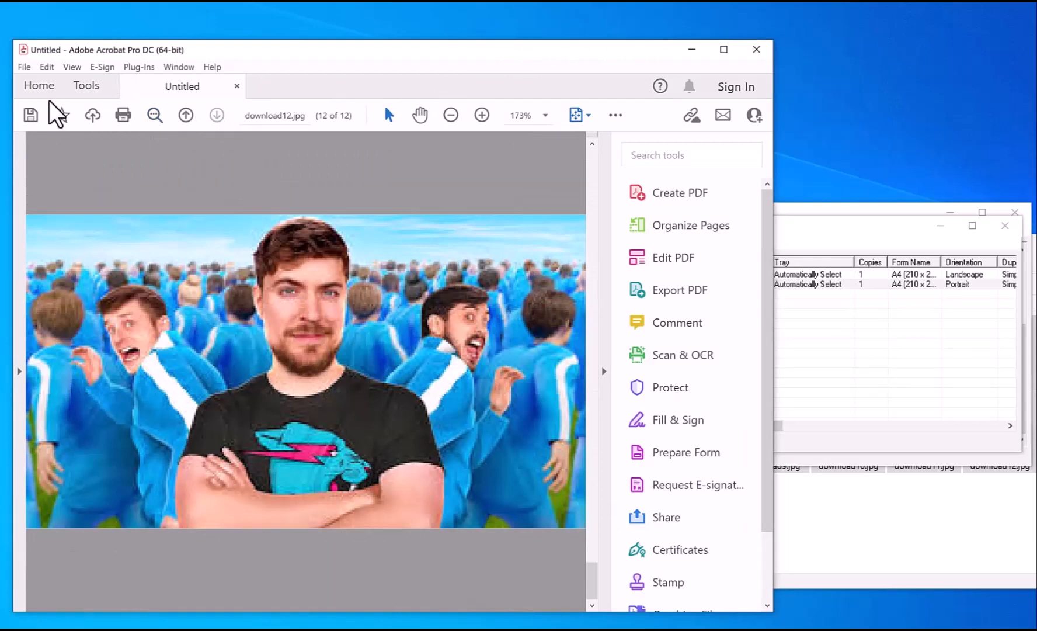
{"action": "left_click", "coordinate": [124, 114]}
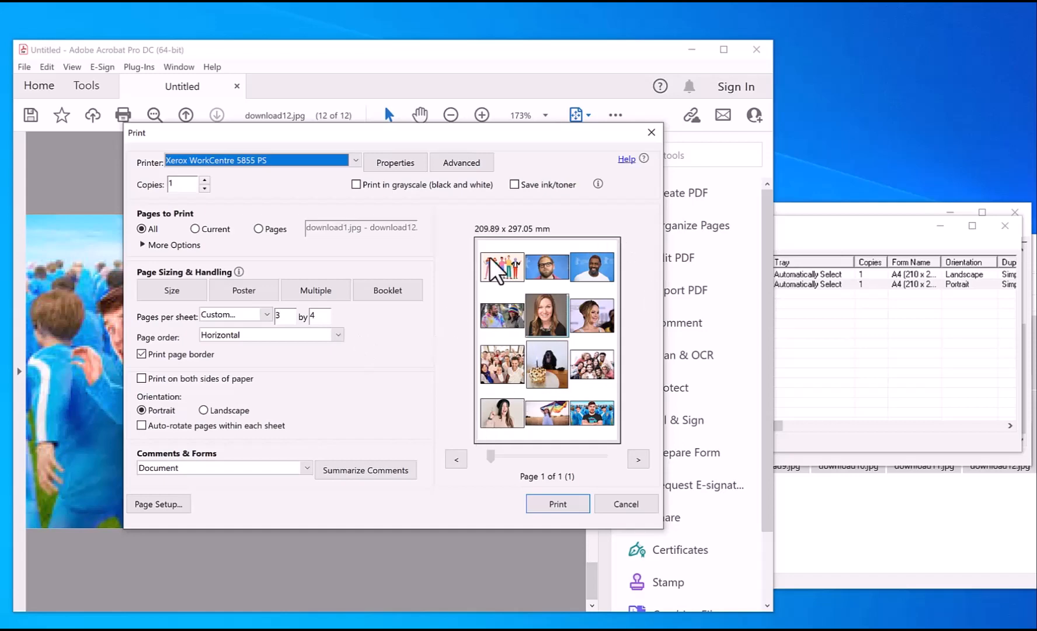
{"action": "mouse_move", "coordinate": [557, 504]}
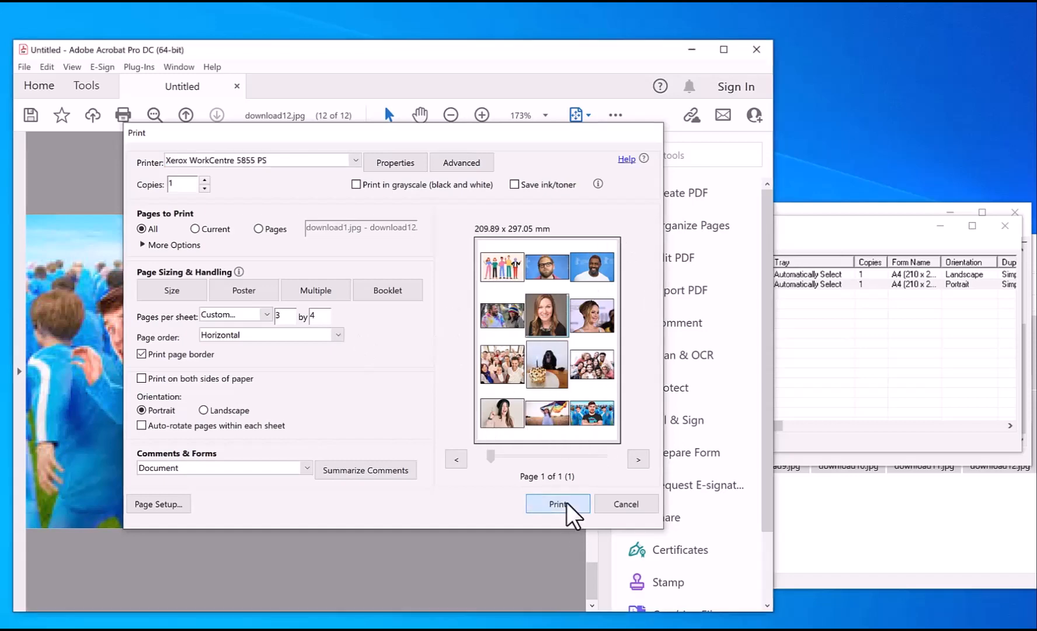
- Print the 3-by-4 collage and scroll the resulting one-page PDF
{"action": "left_click", "coordinate": [558, 504]}
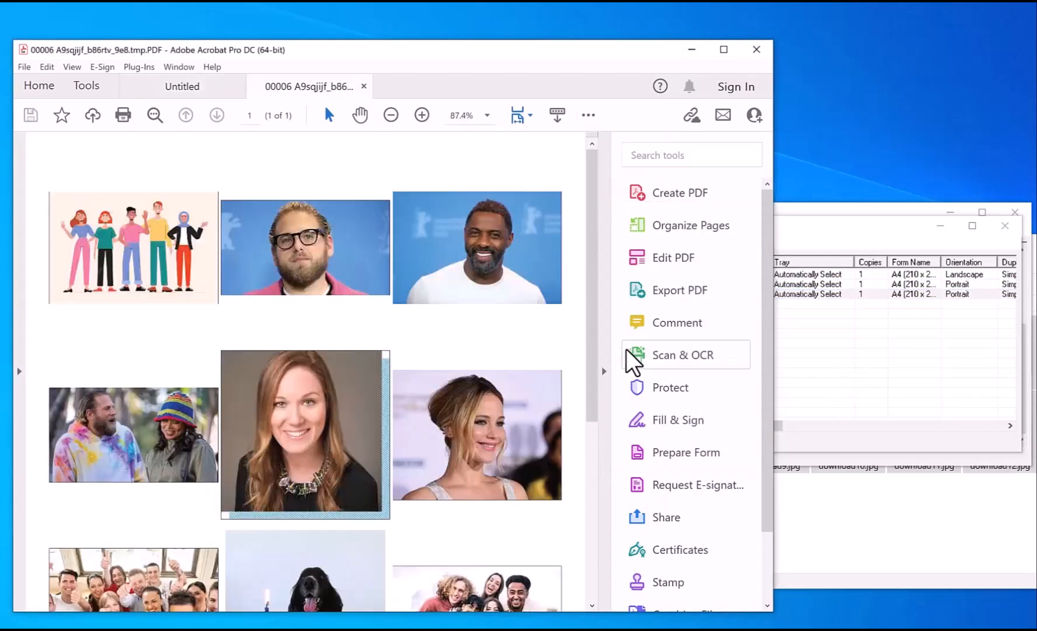
{"action": "scroll", "scroll_direction": "down", "scroll_amount": 3}
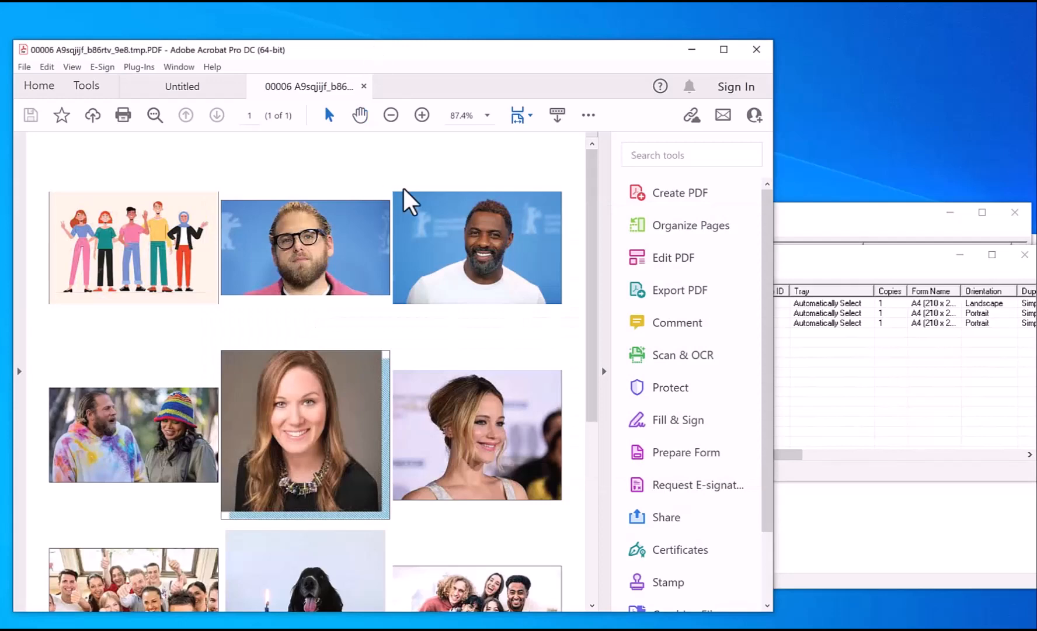
{"action": "mouse_move", "coordinate": [576, 125]}
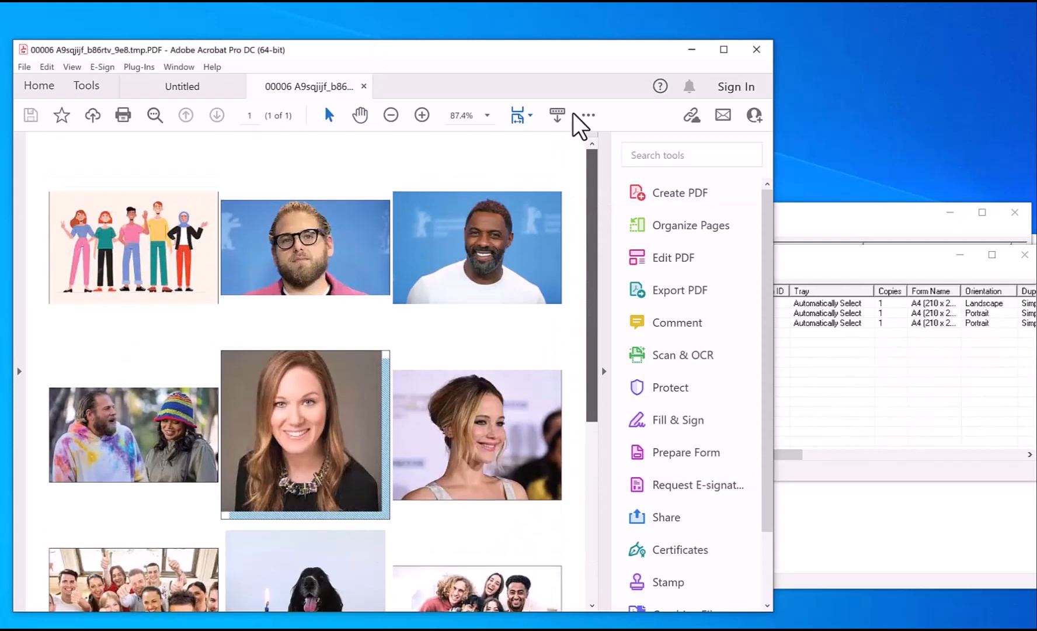
{"action": "mouse_move", "coordinate": [294, 396]}
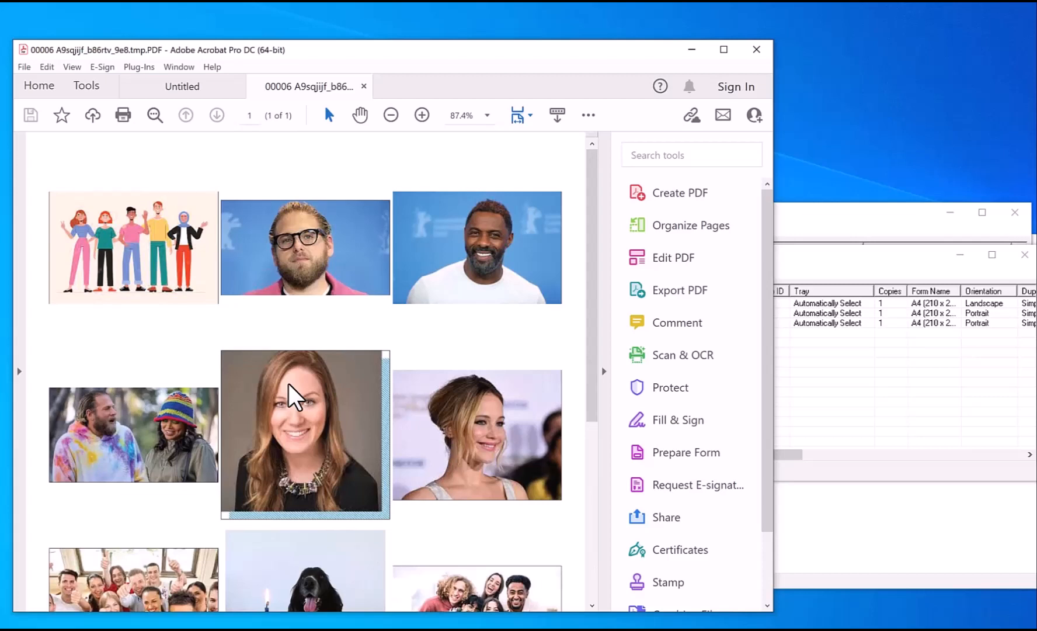
{"action": "mouse_move", "coordinate": [917, 57]}
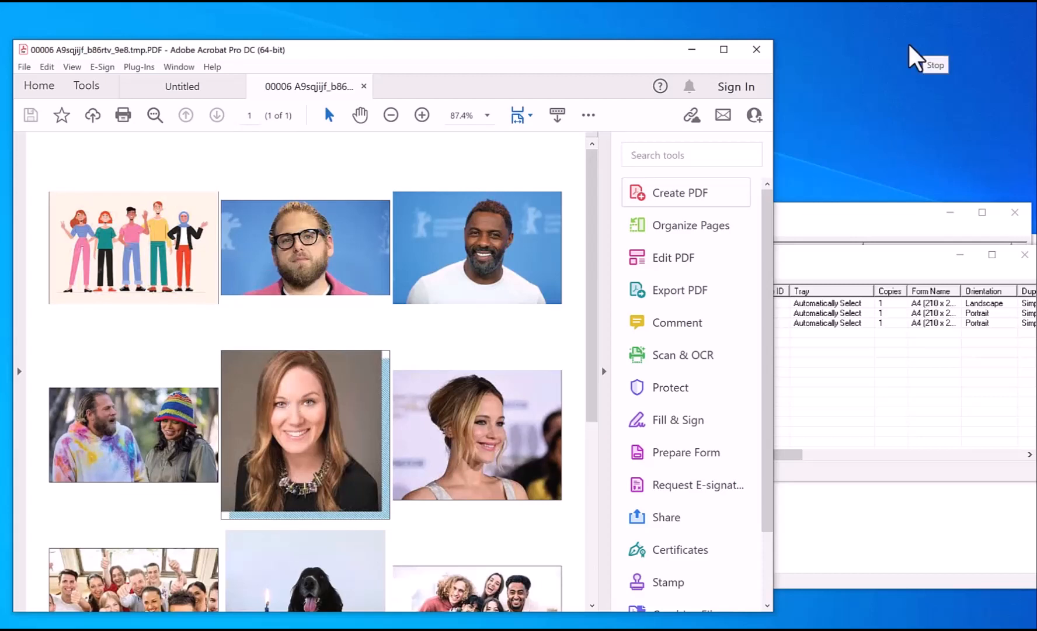